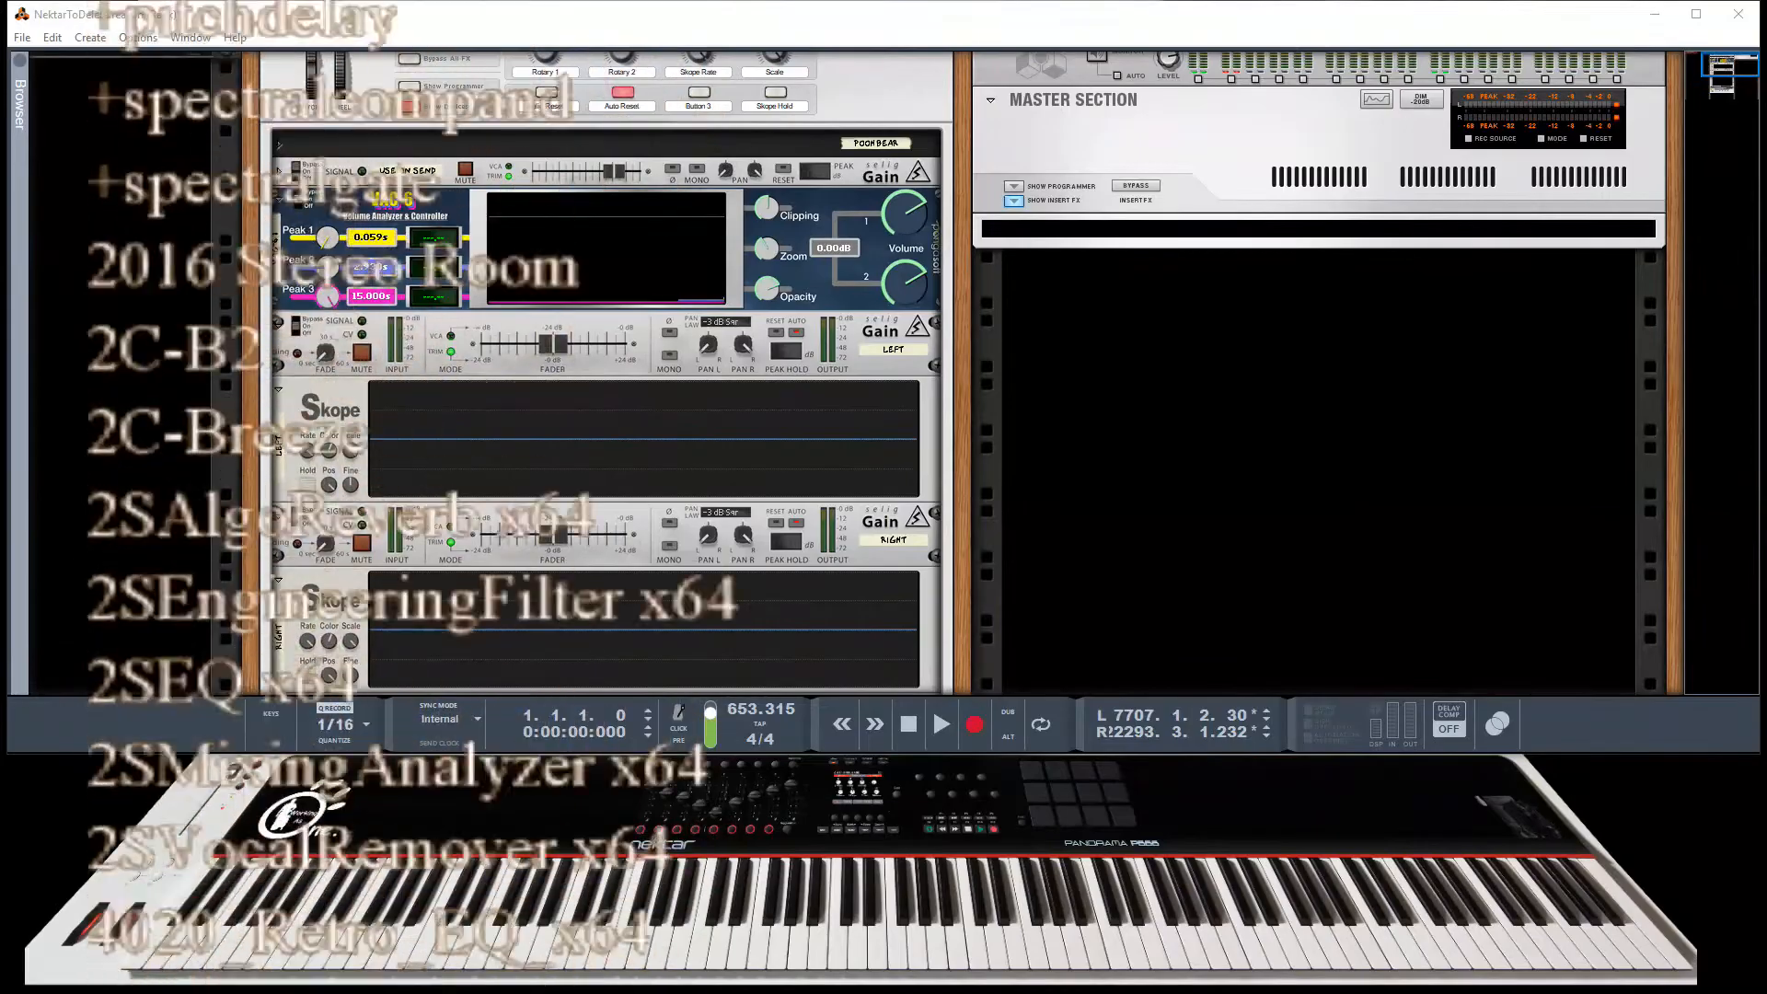
Add a Skrock Music Poltergeist Synthesizer to the rack from the device context menu
scroll("down", 3)
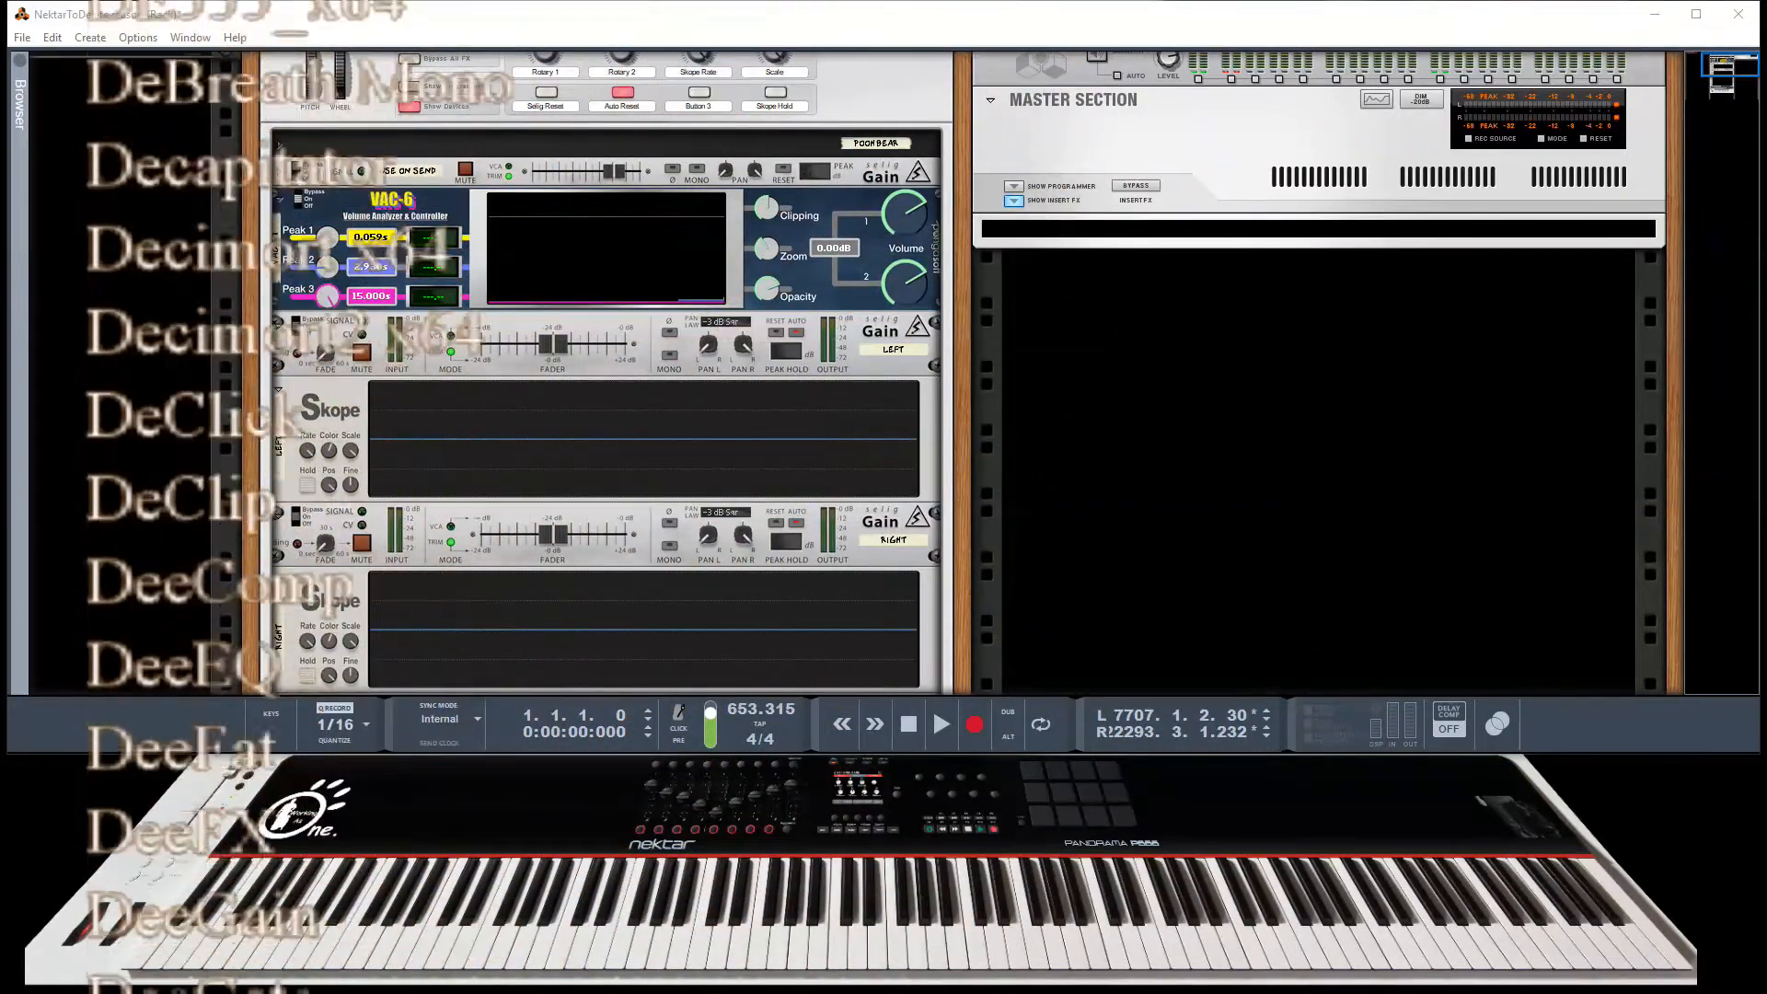
scroll("down", 3)
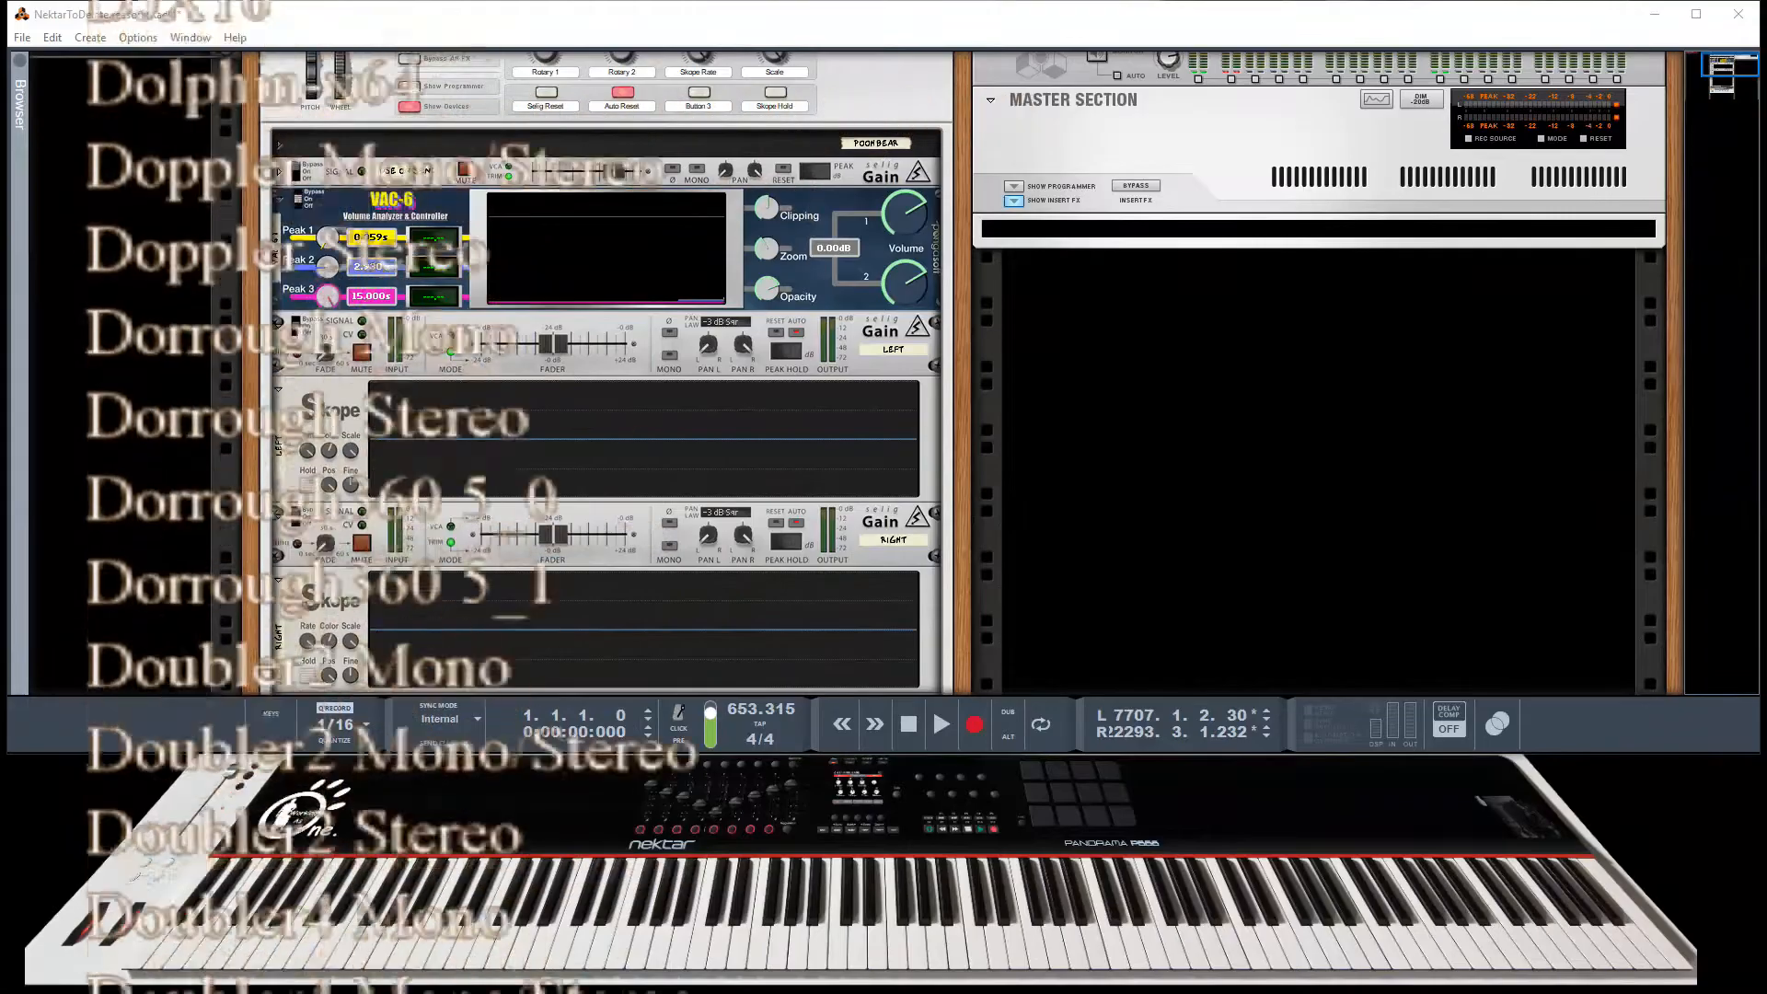
scroll("down", 3)
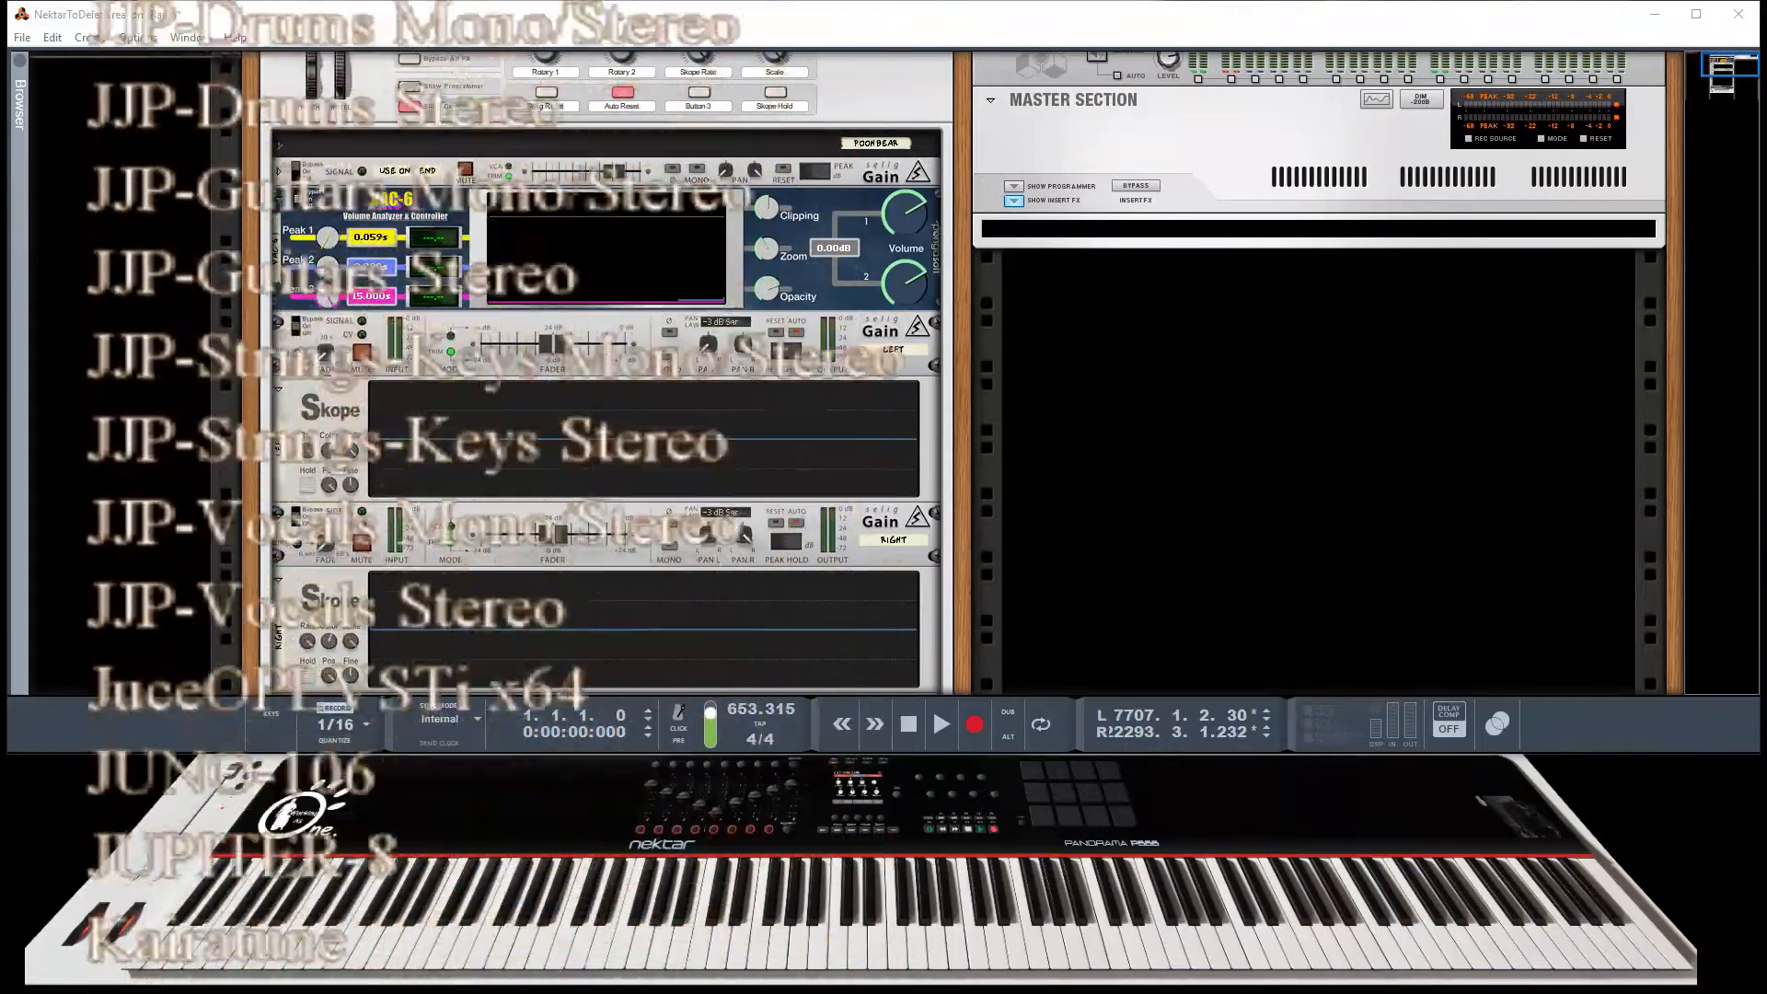
scroll("down", 3)
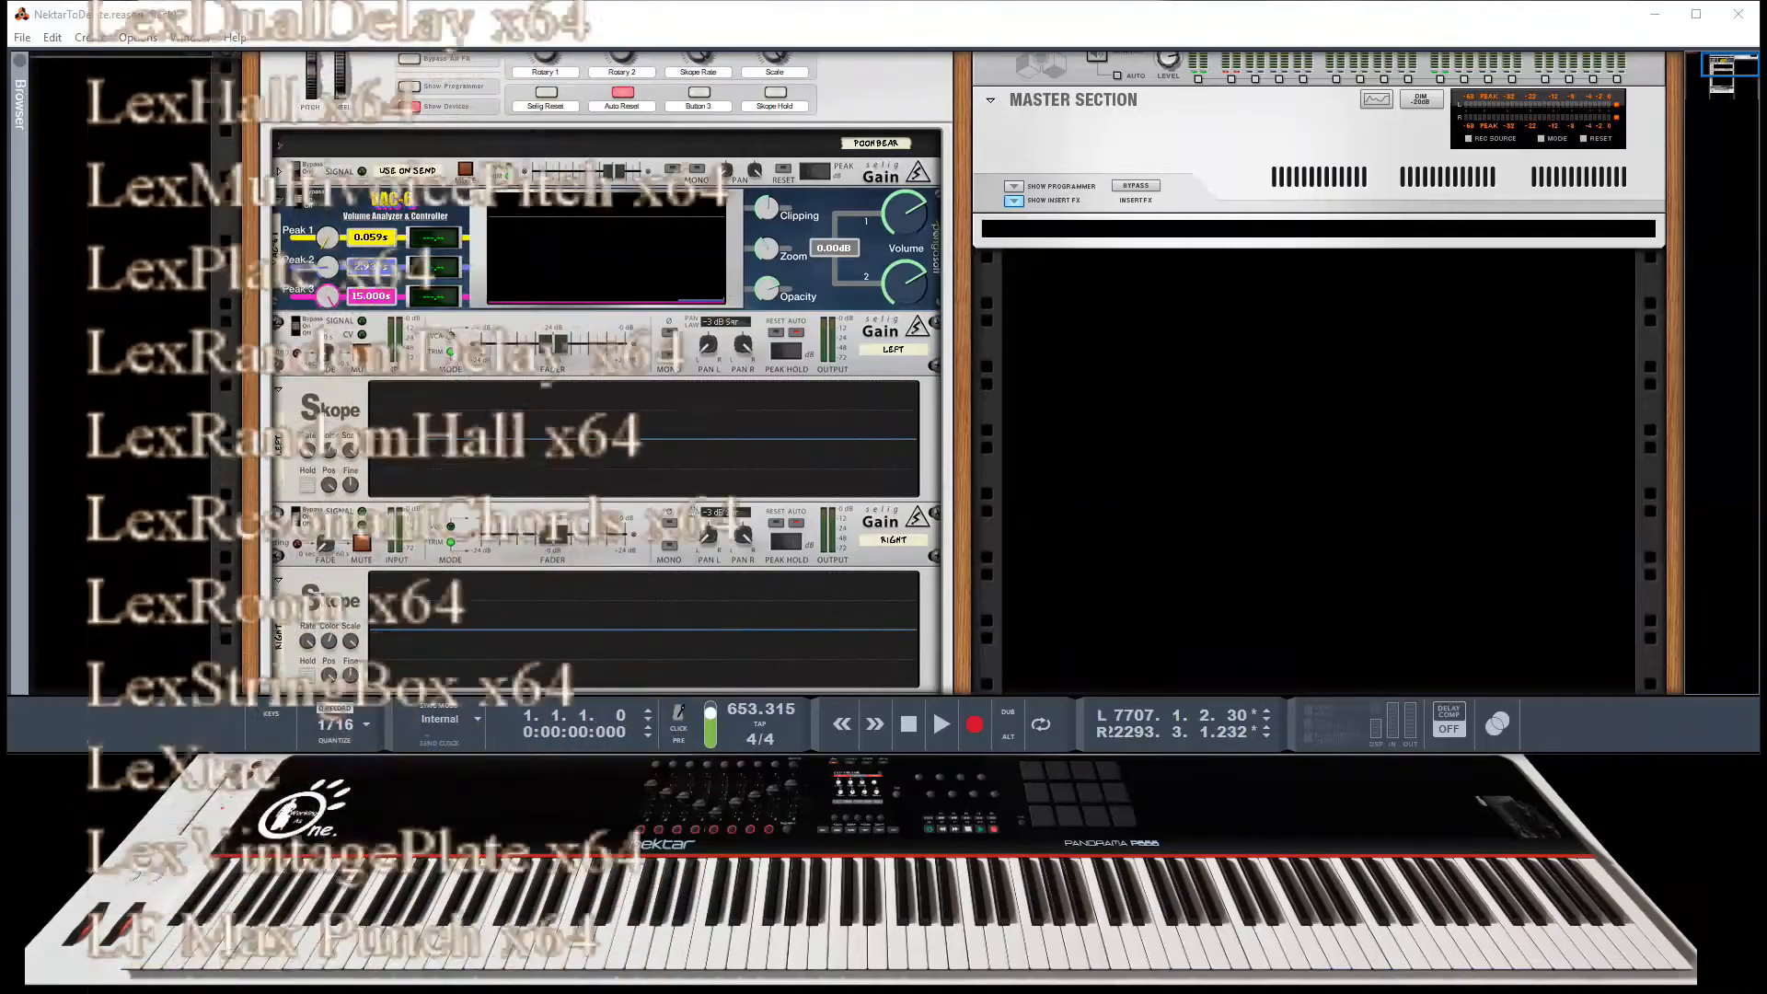
scroll("down", 3)
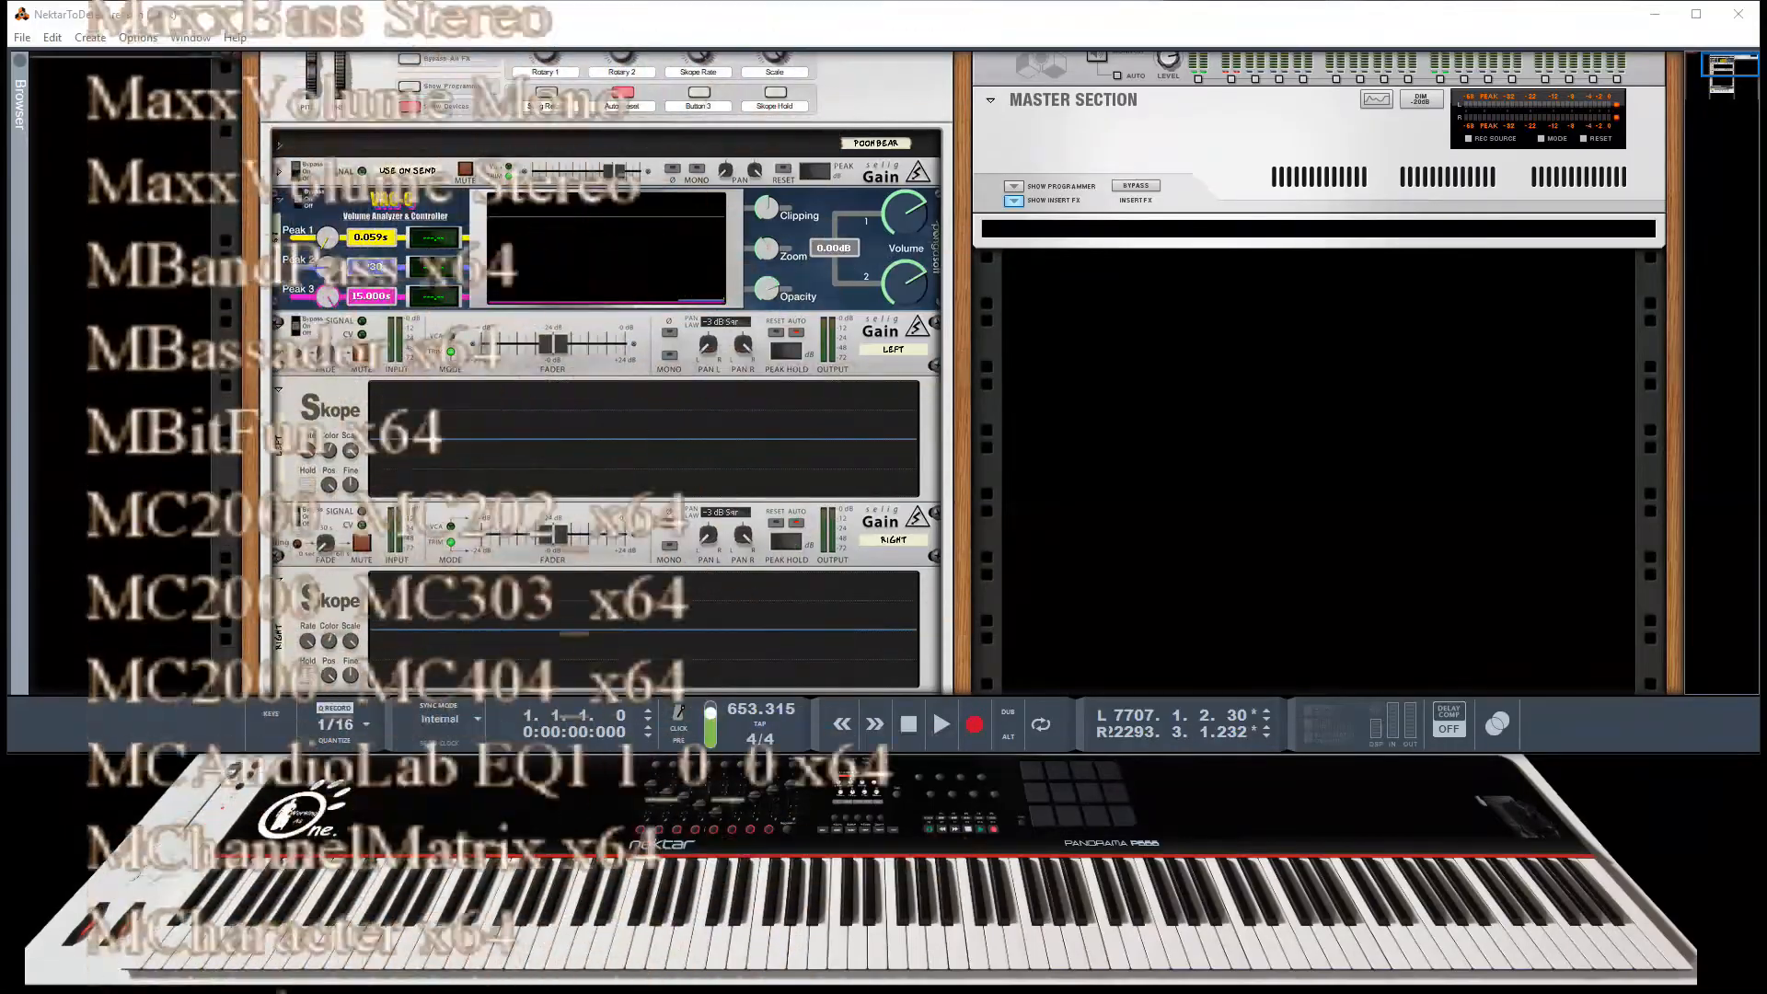
scroll("down", 3)
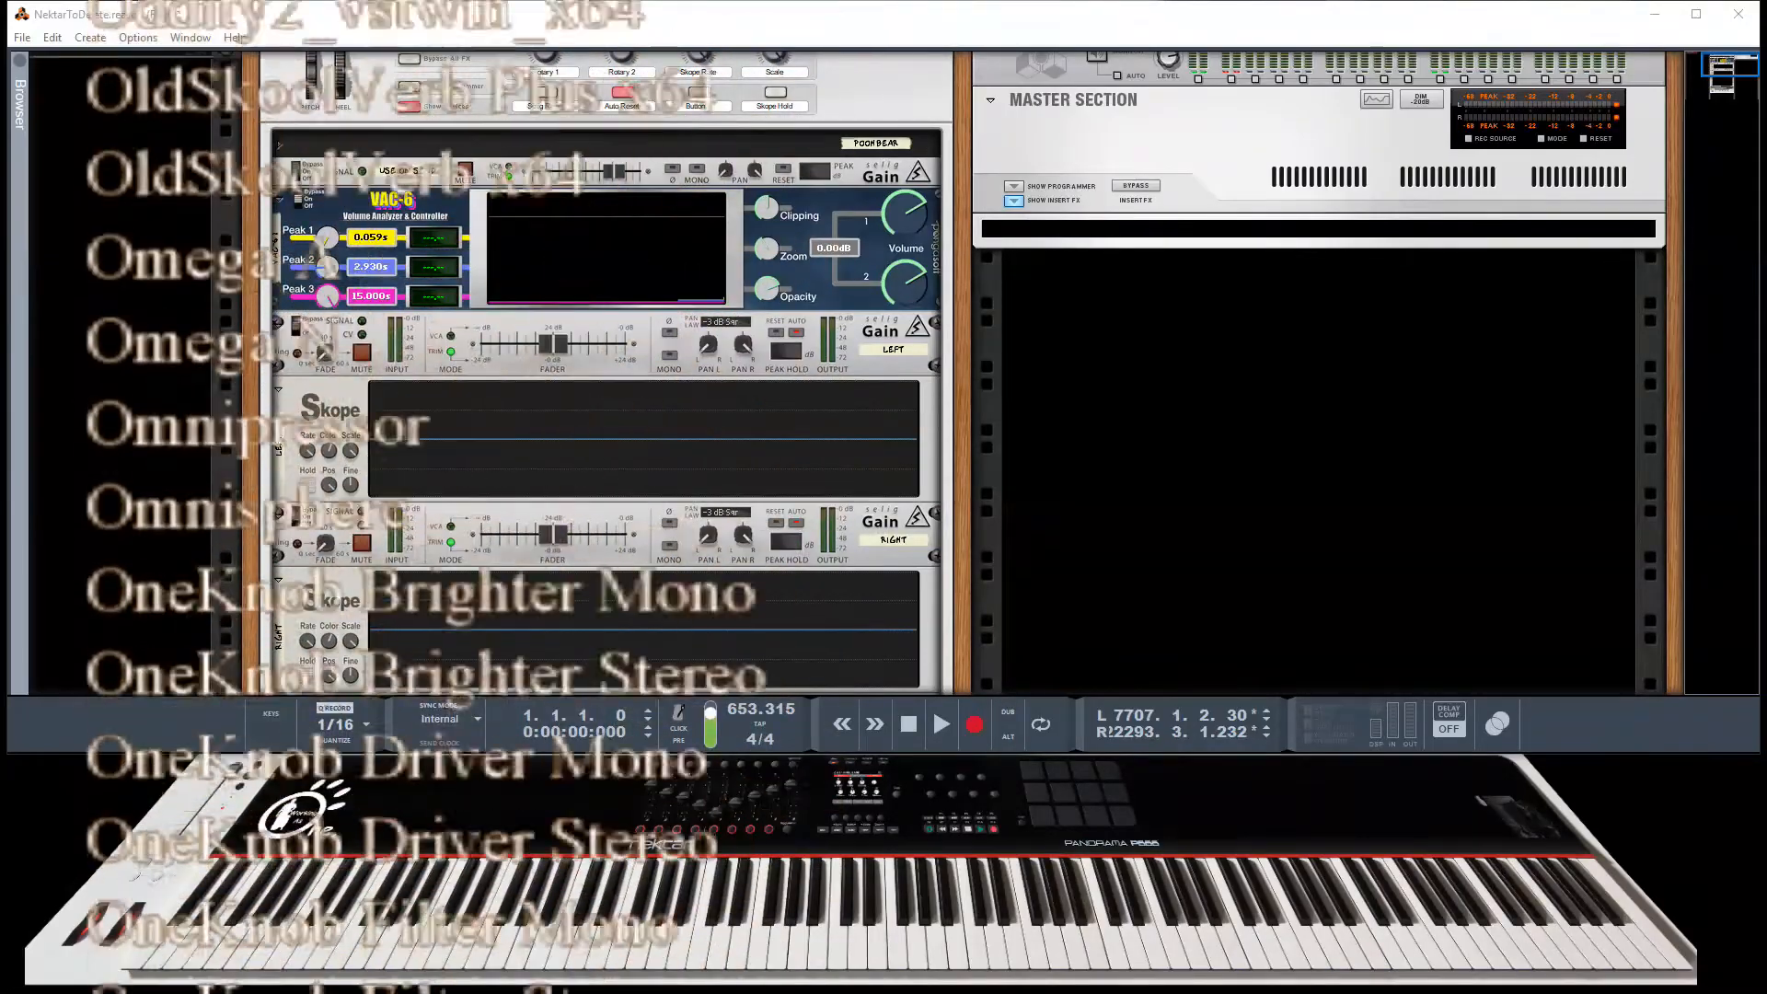
scroll("down", 3)
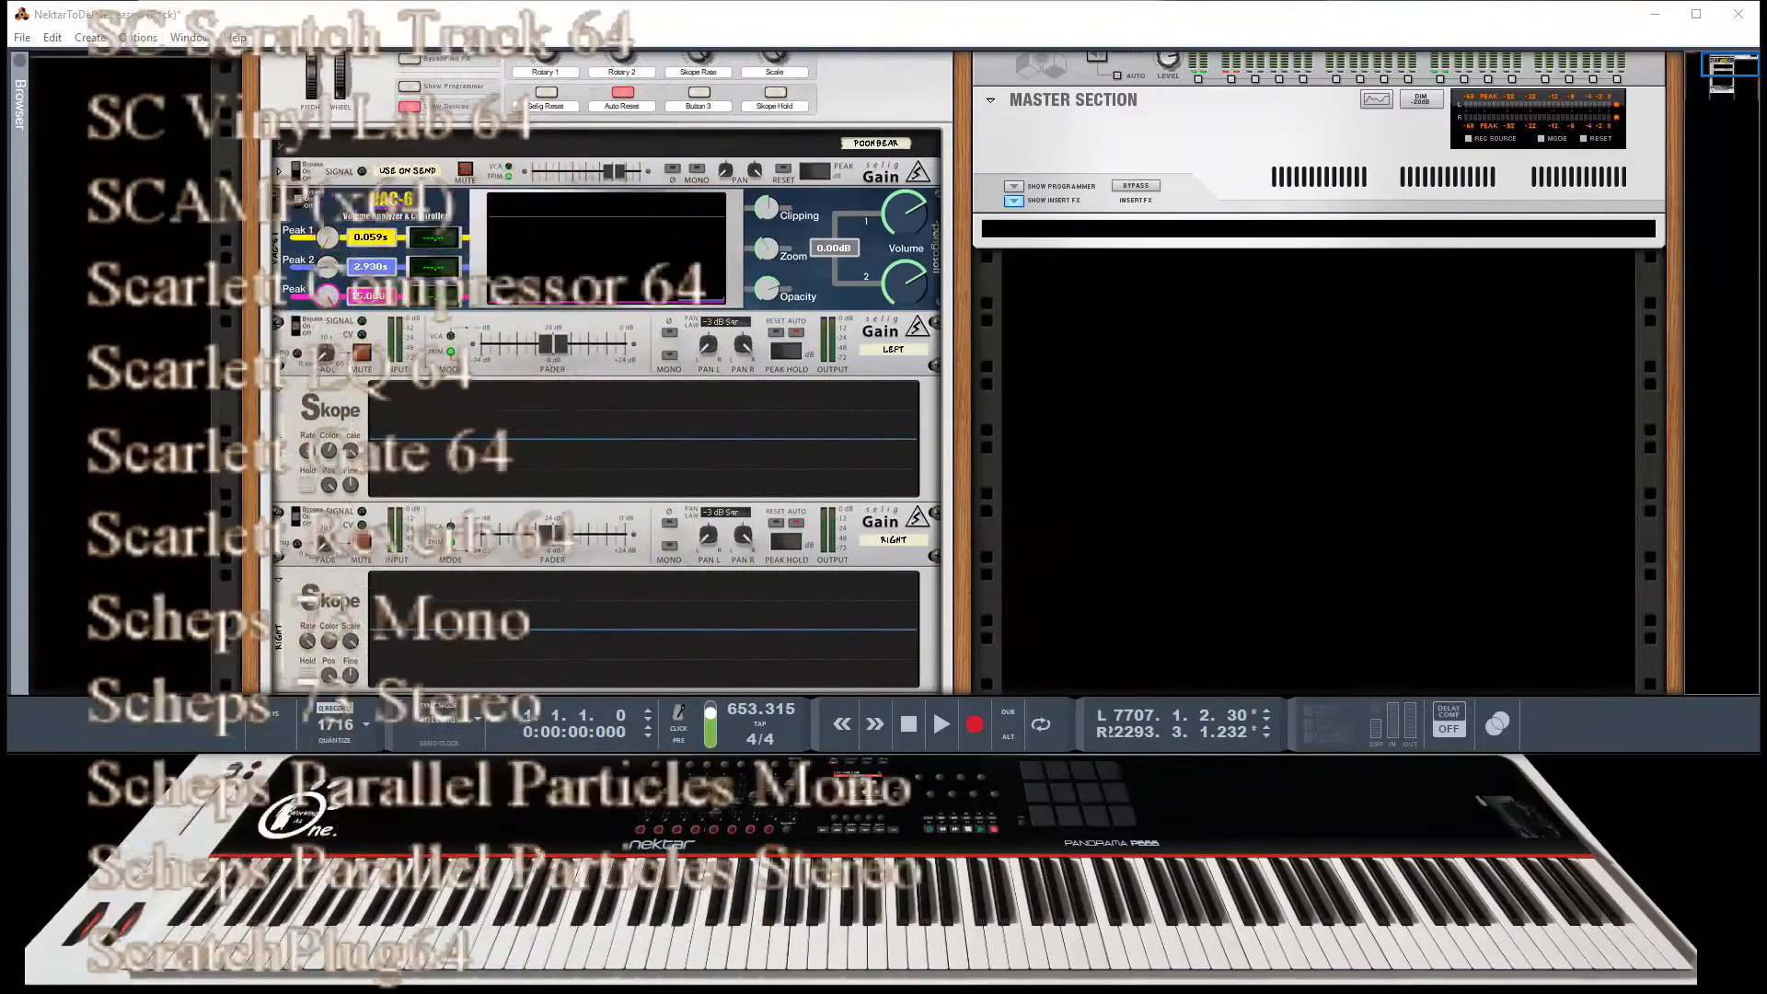
scroll("down", 3)
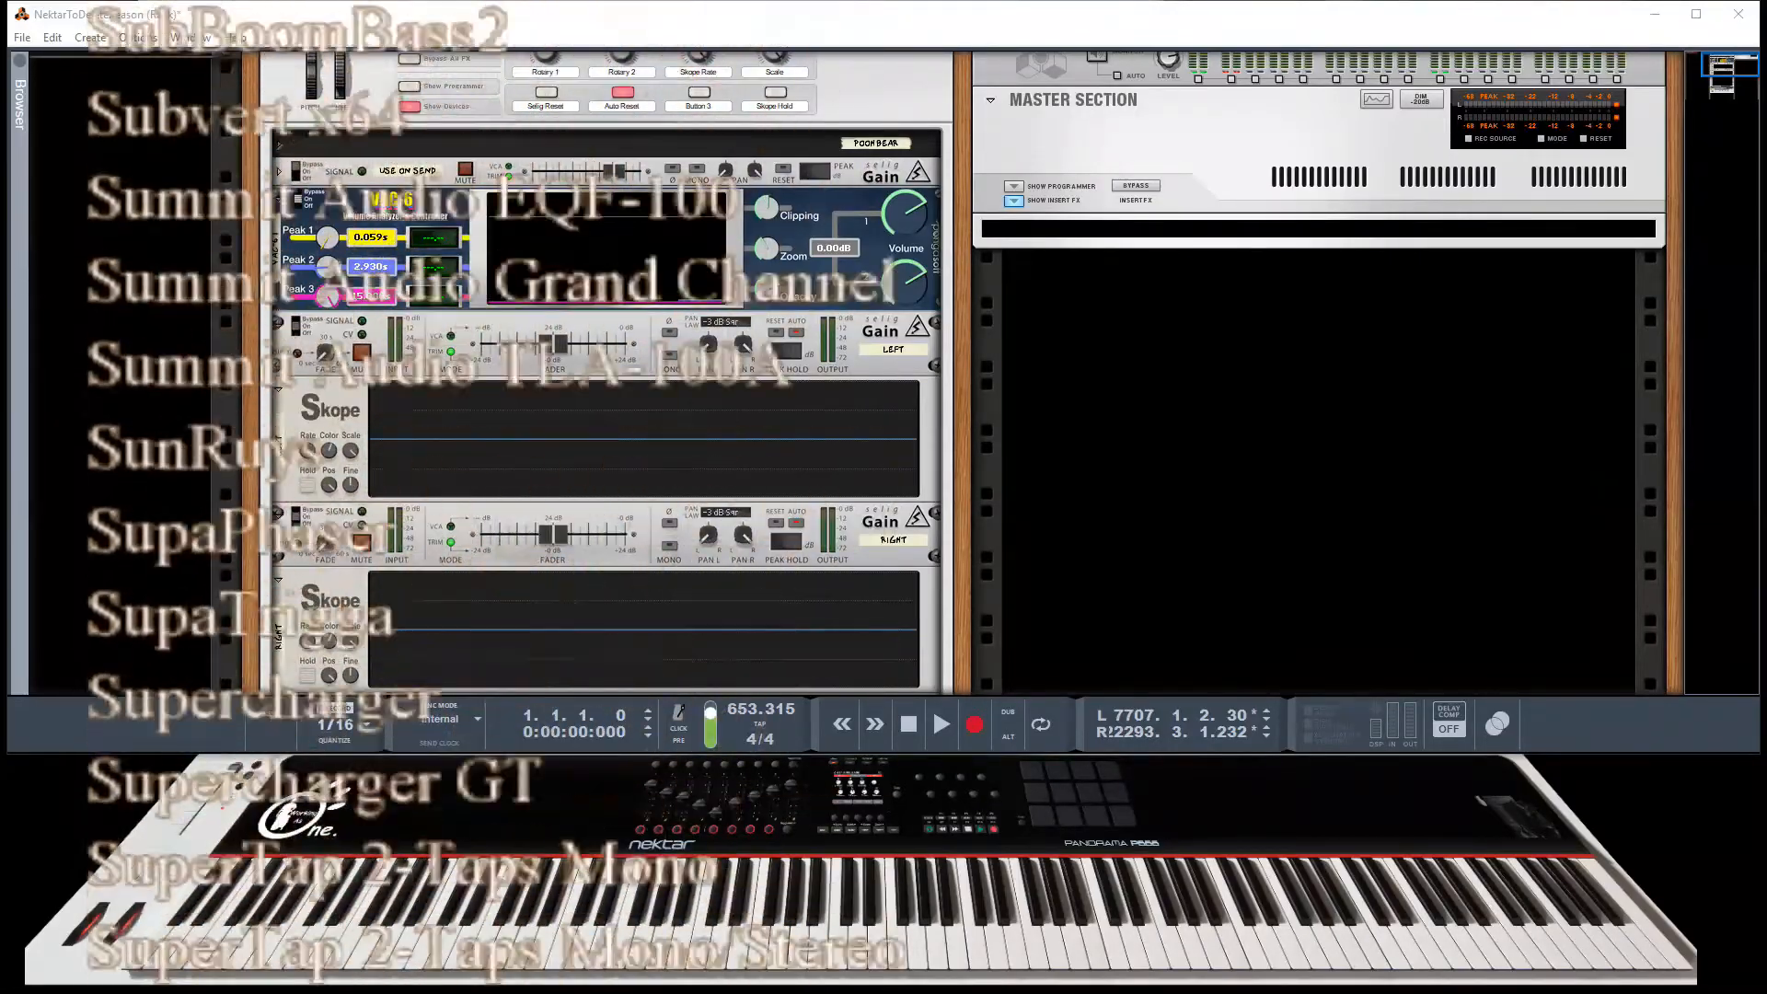
scroll("down", 3)
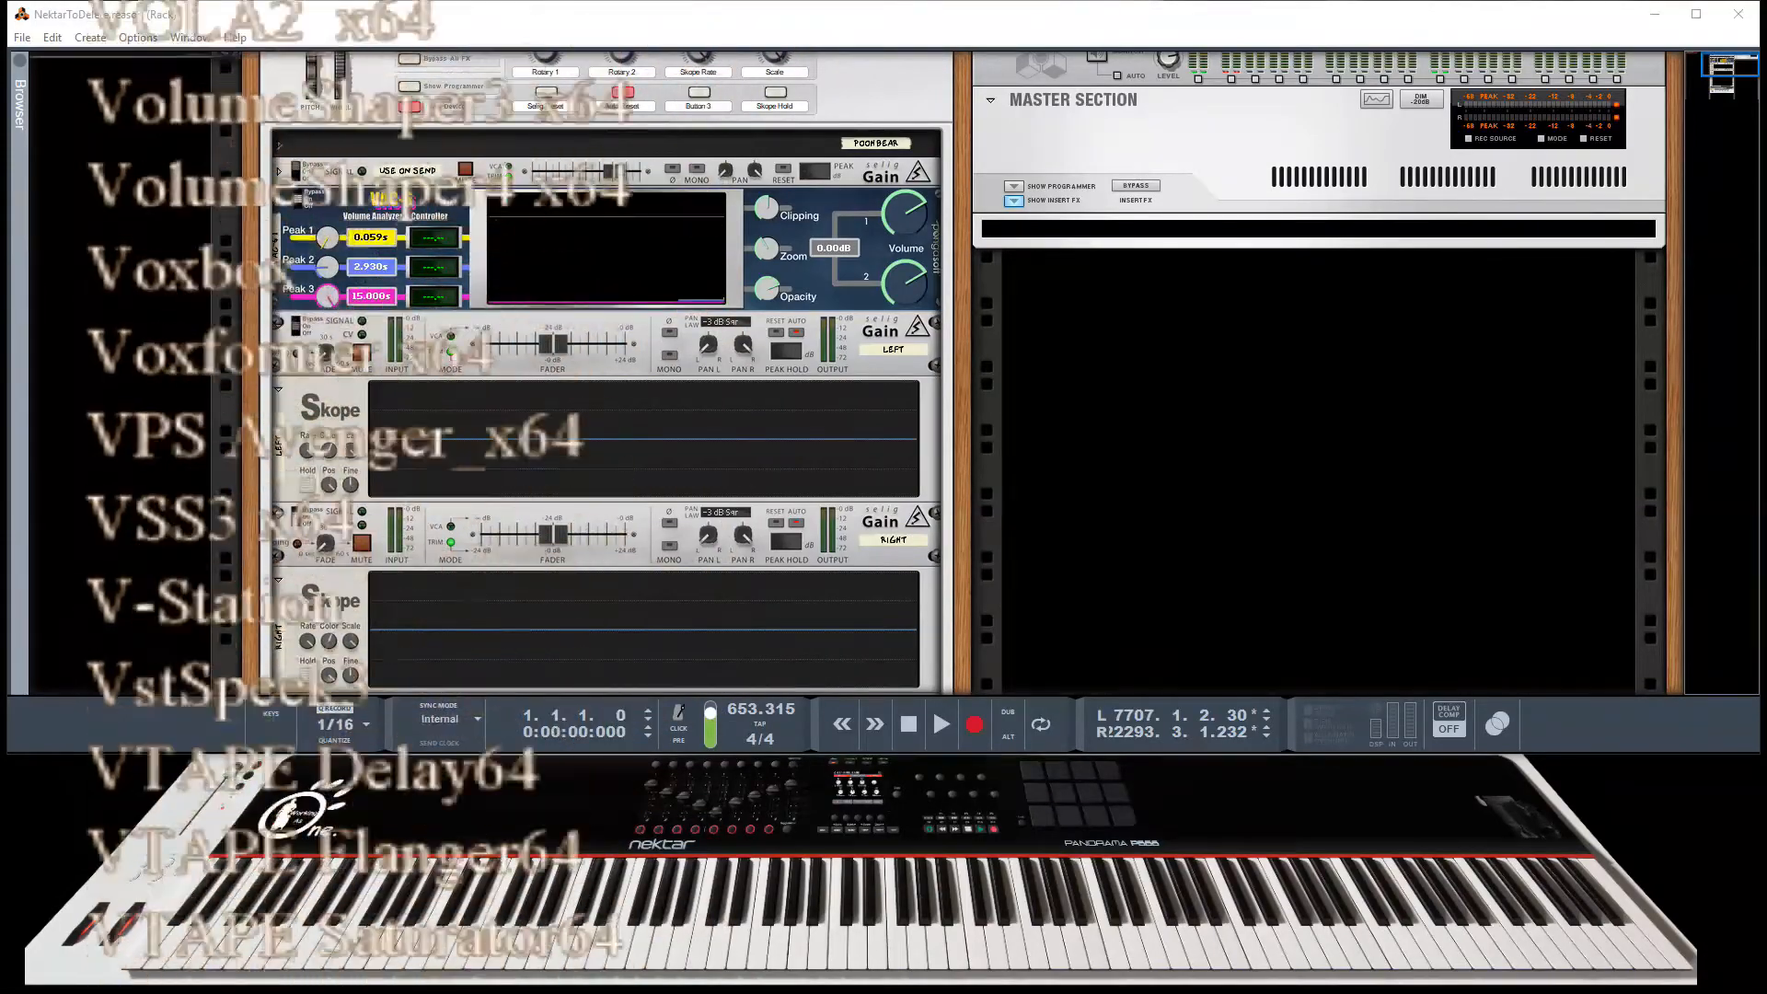
scroll("down", 3)
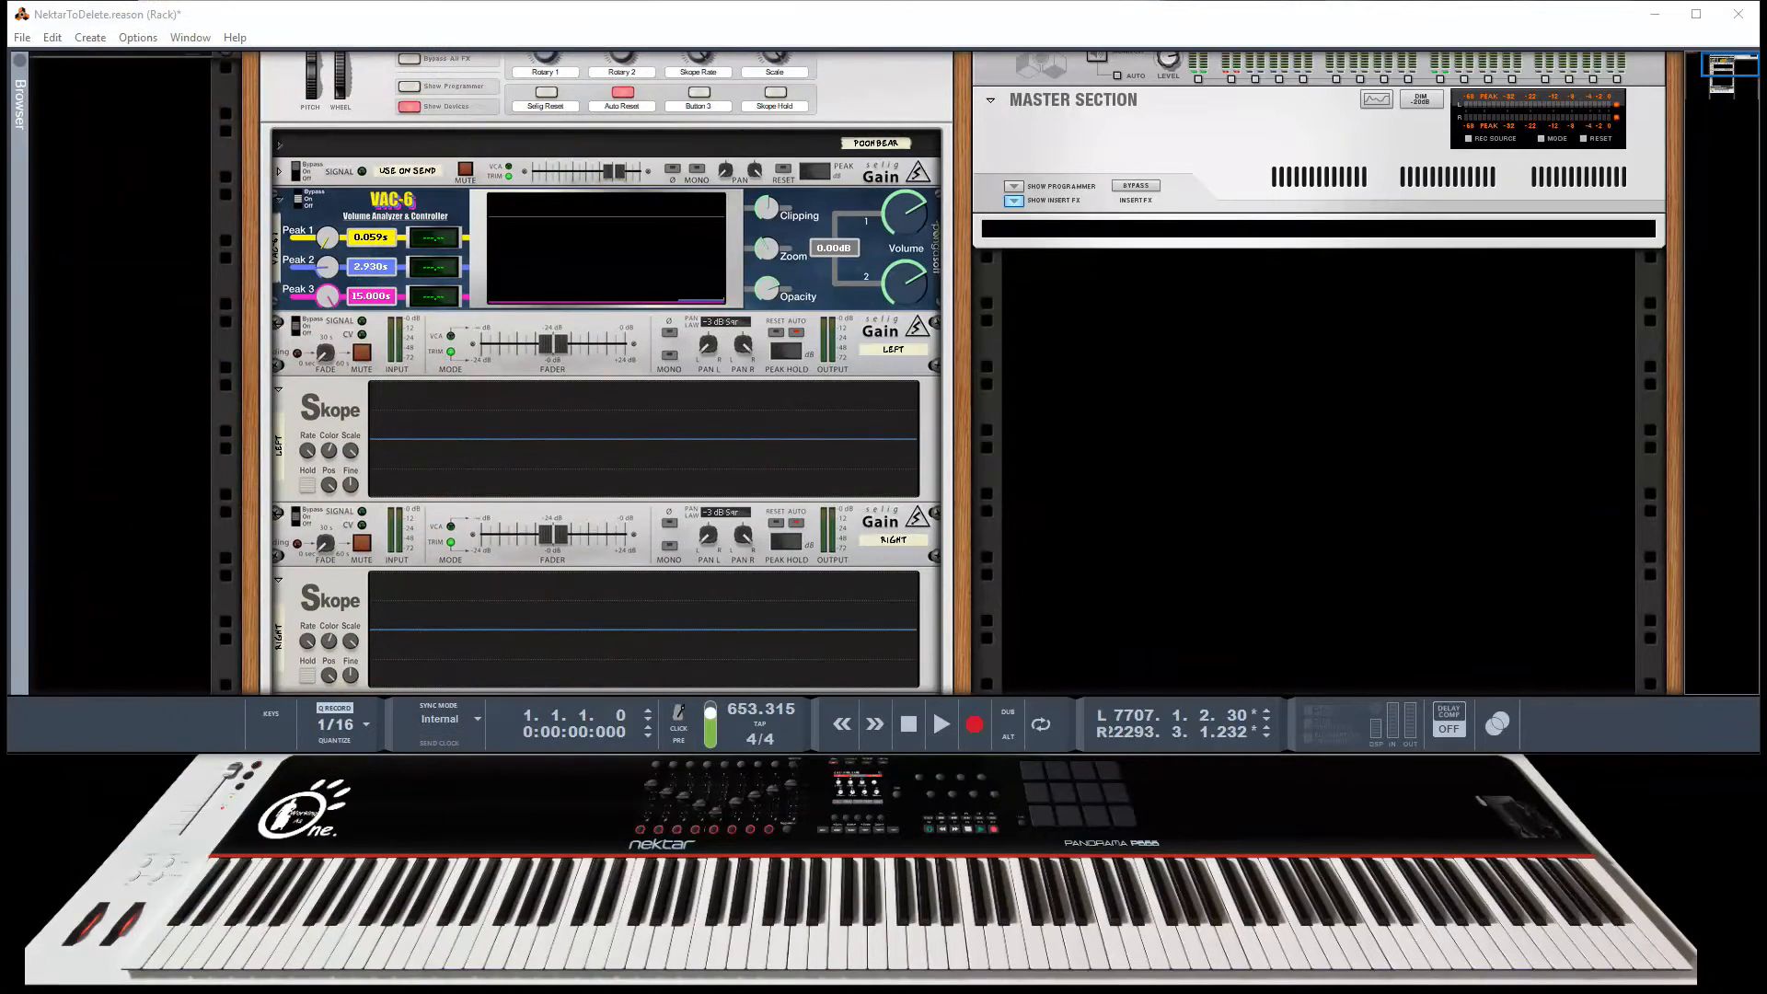
mouse_move(1293, 707)
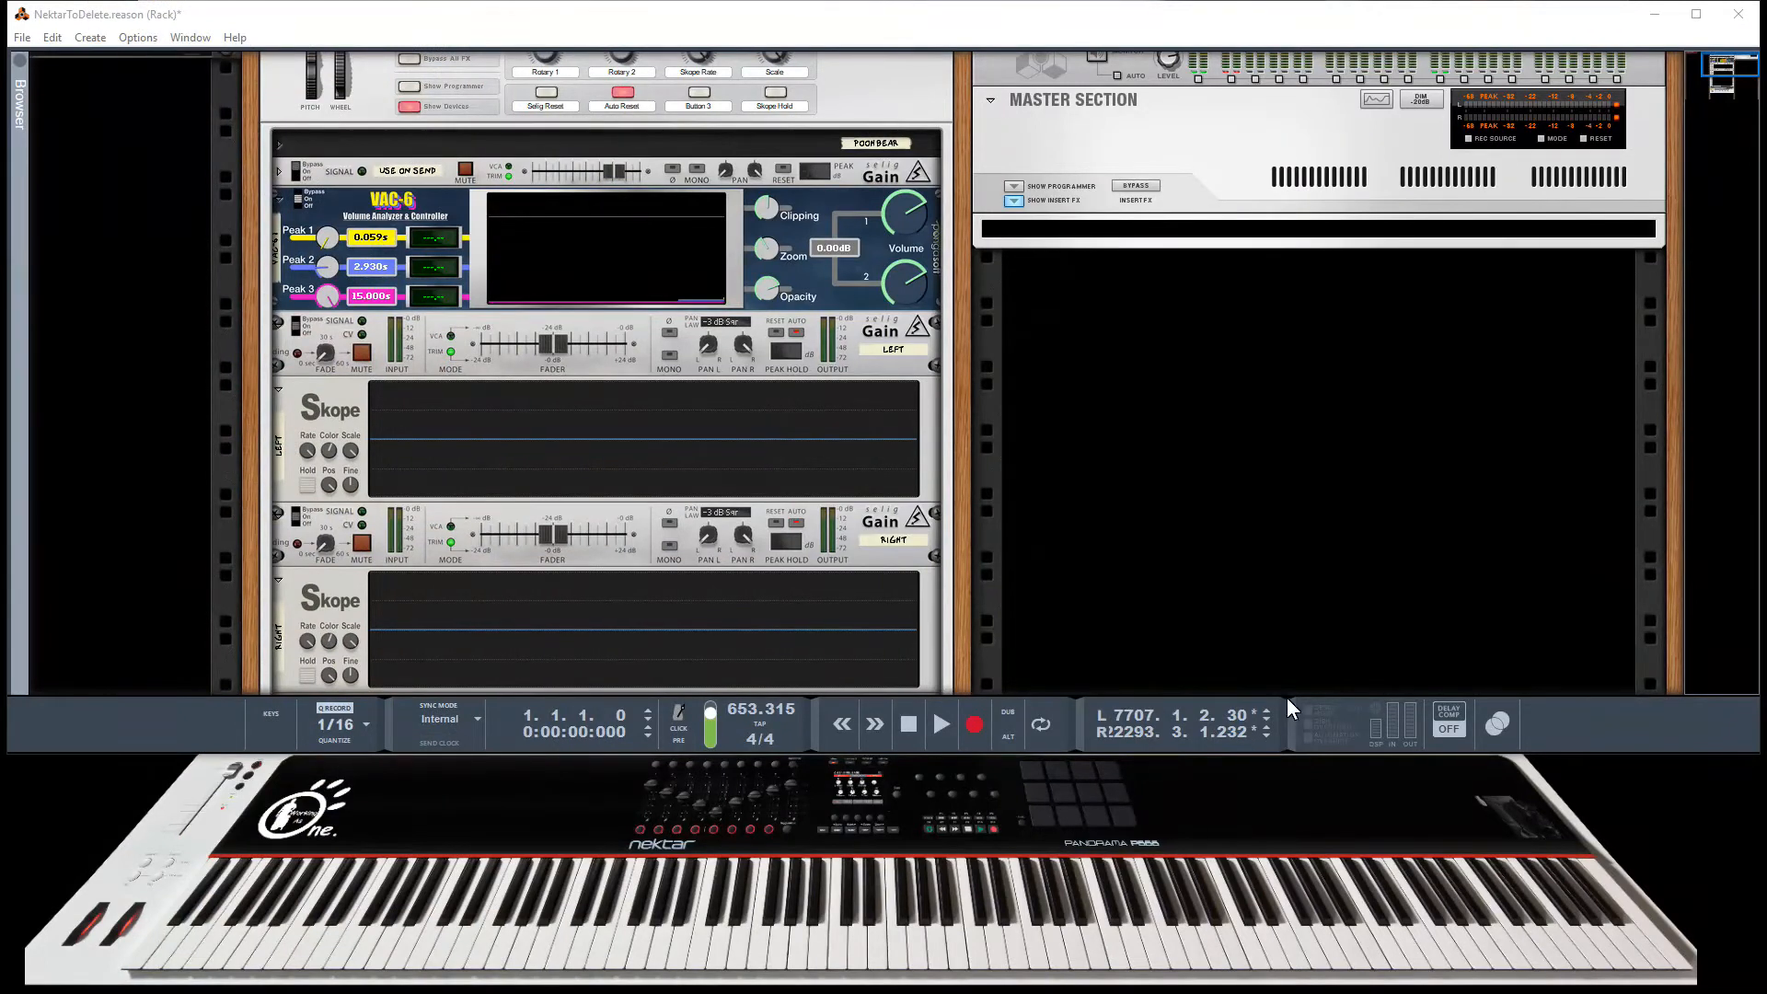
right_click(1160, 390)
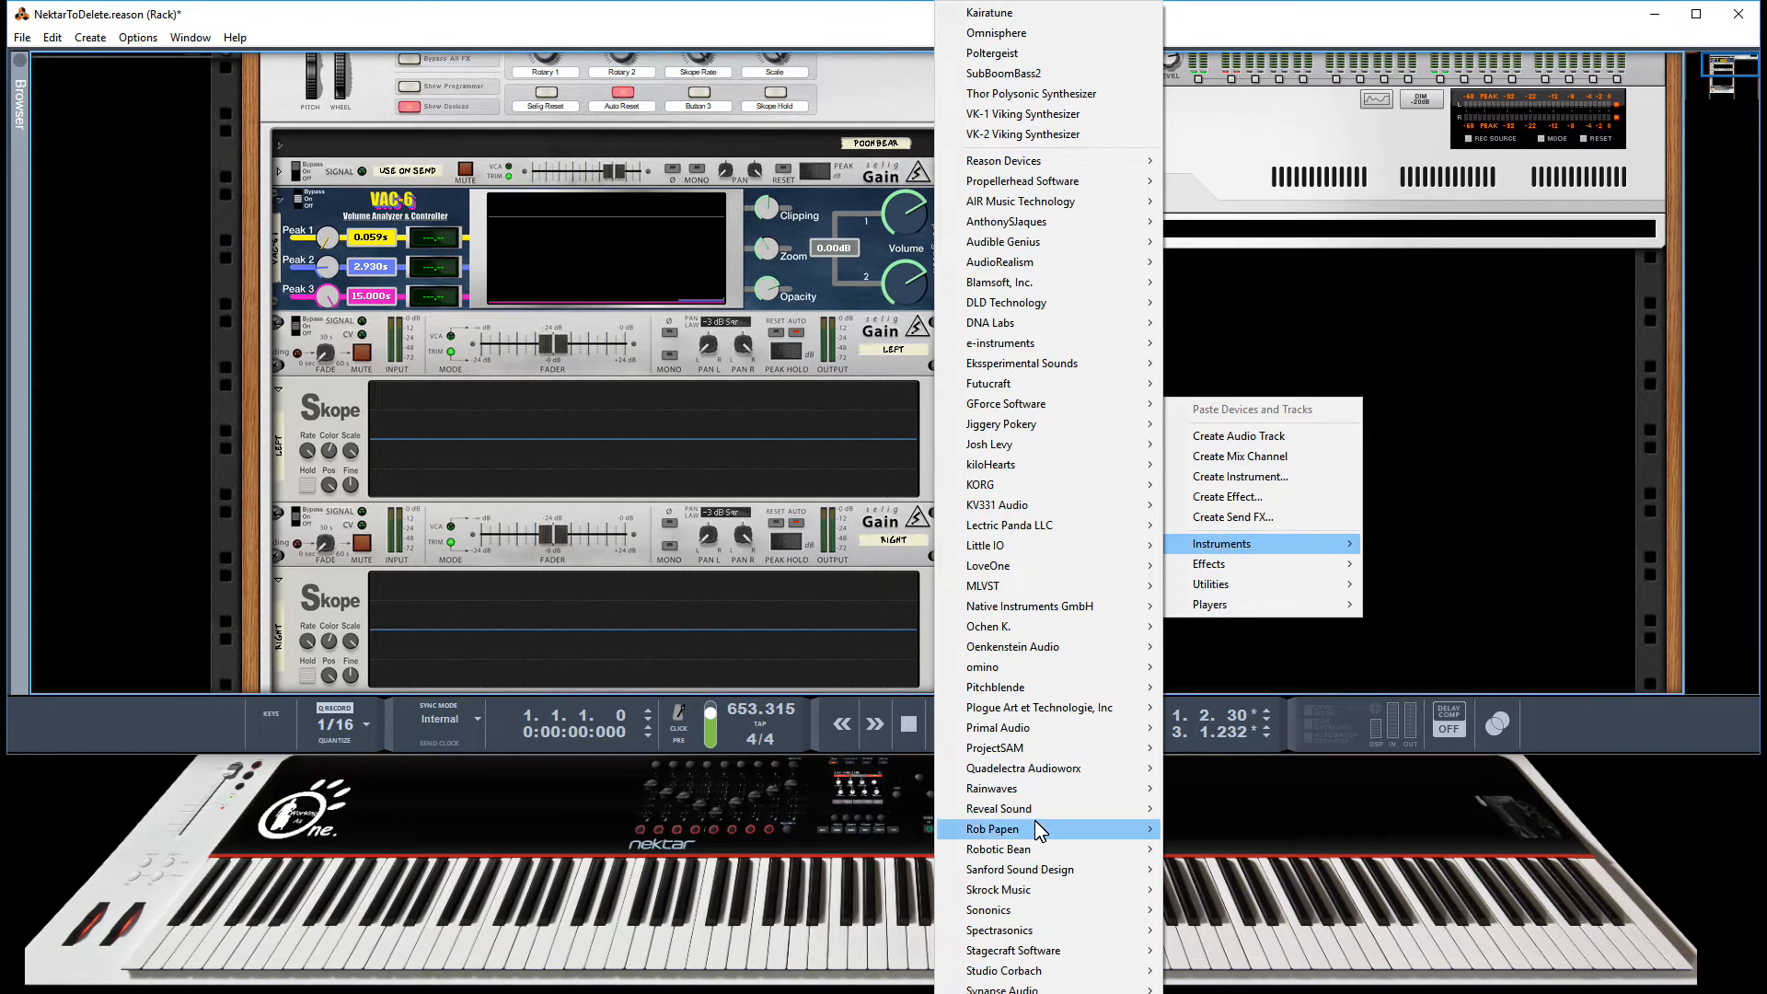
mouse_move(1020, 889)
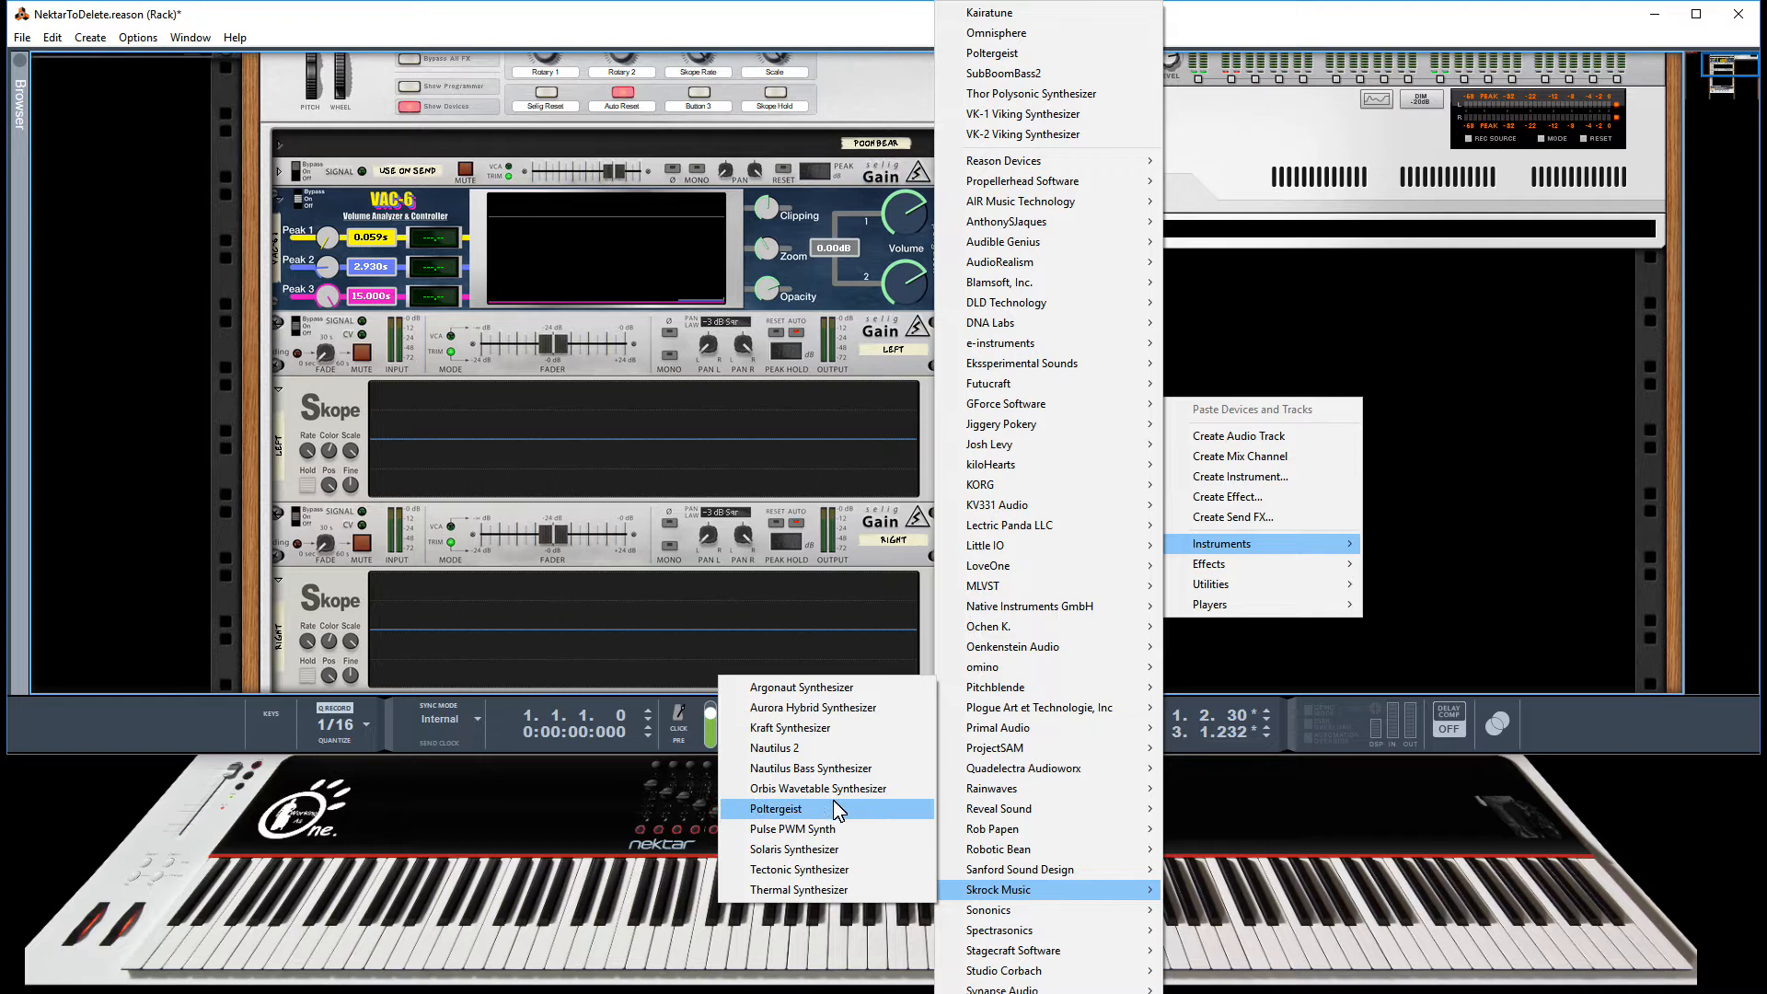
left_click(775, 809)
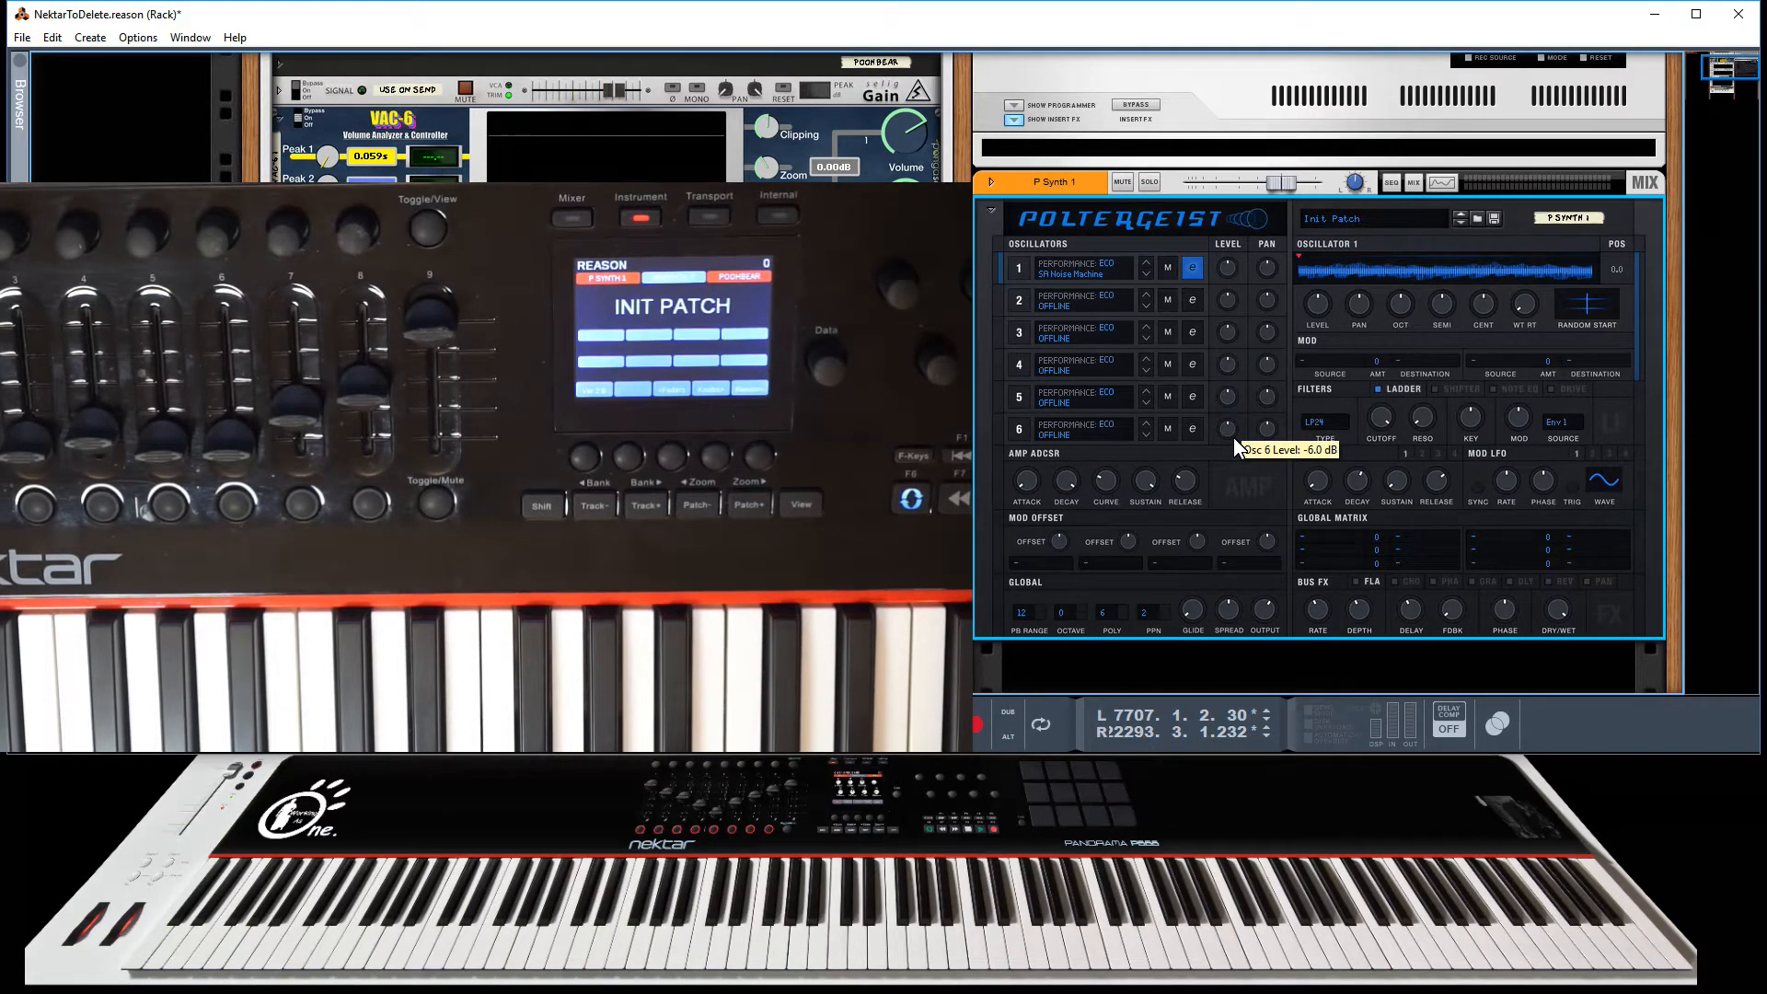
mouse_move(1366, 224)
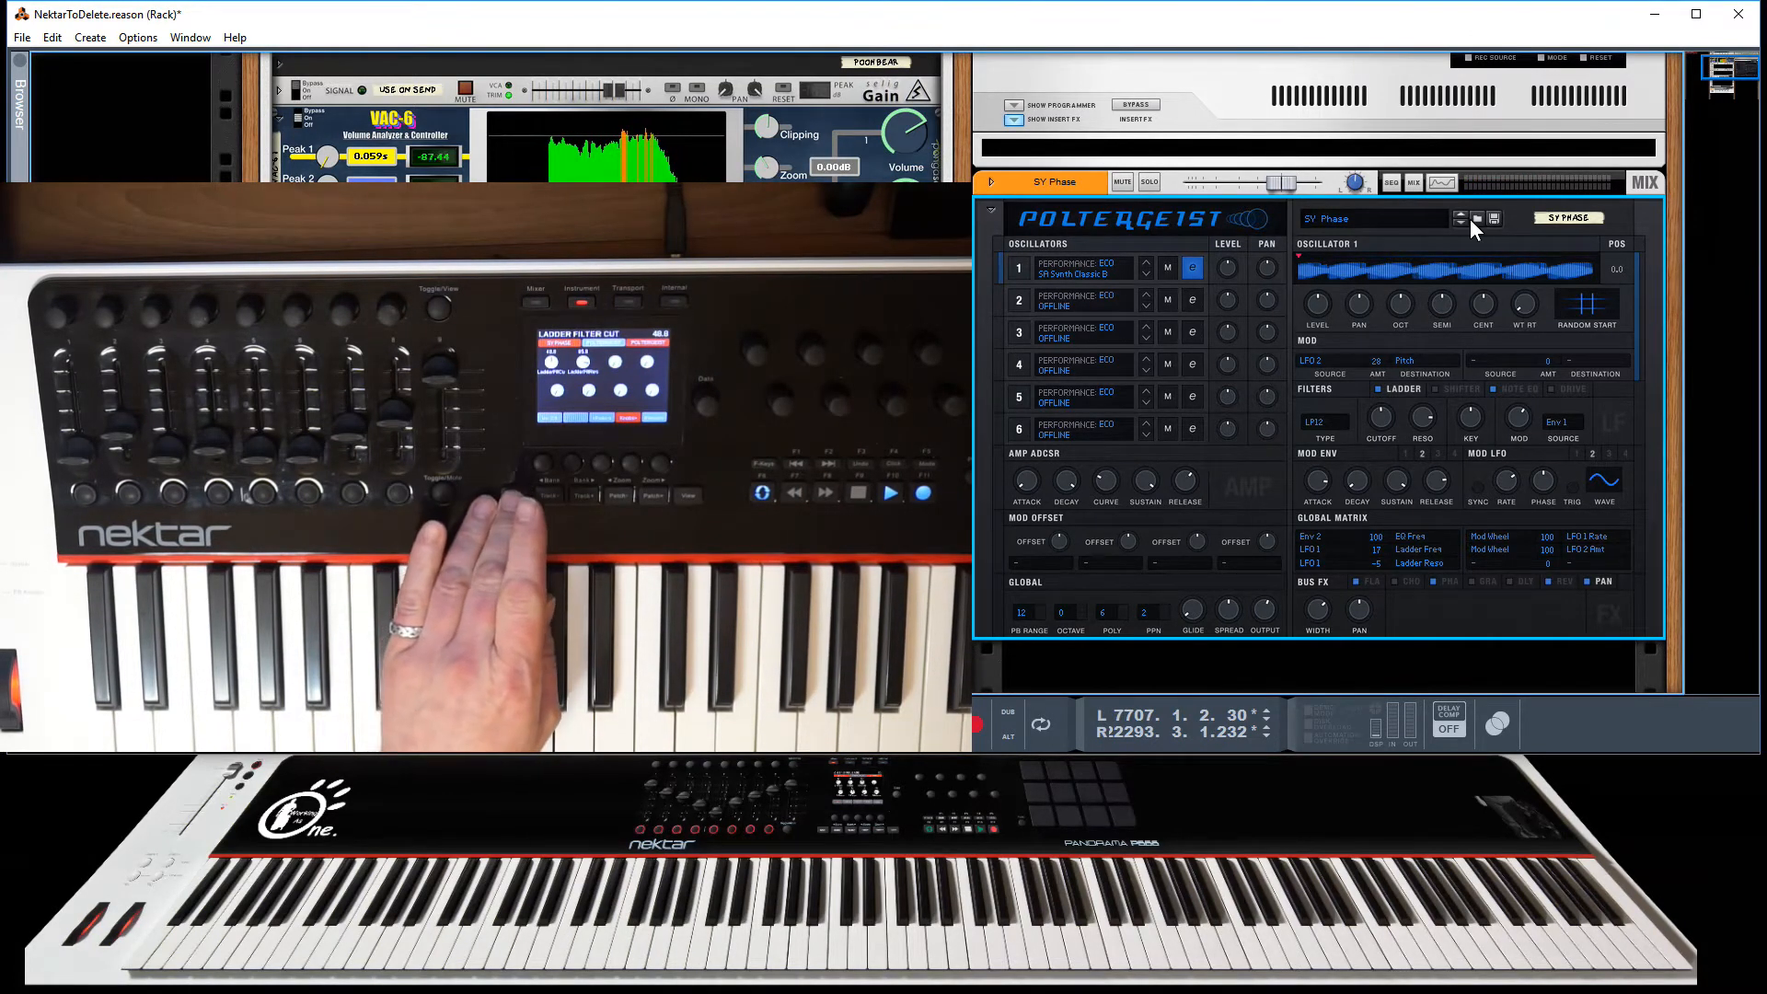
mouse_move(1401, 304)
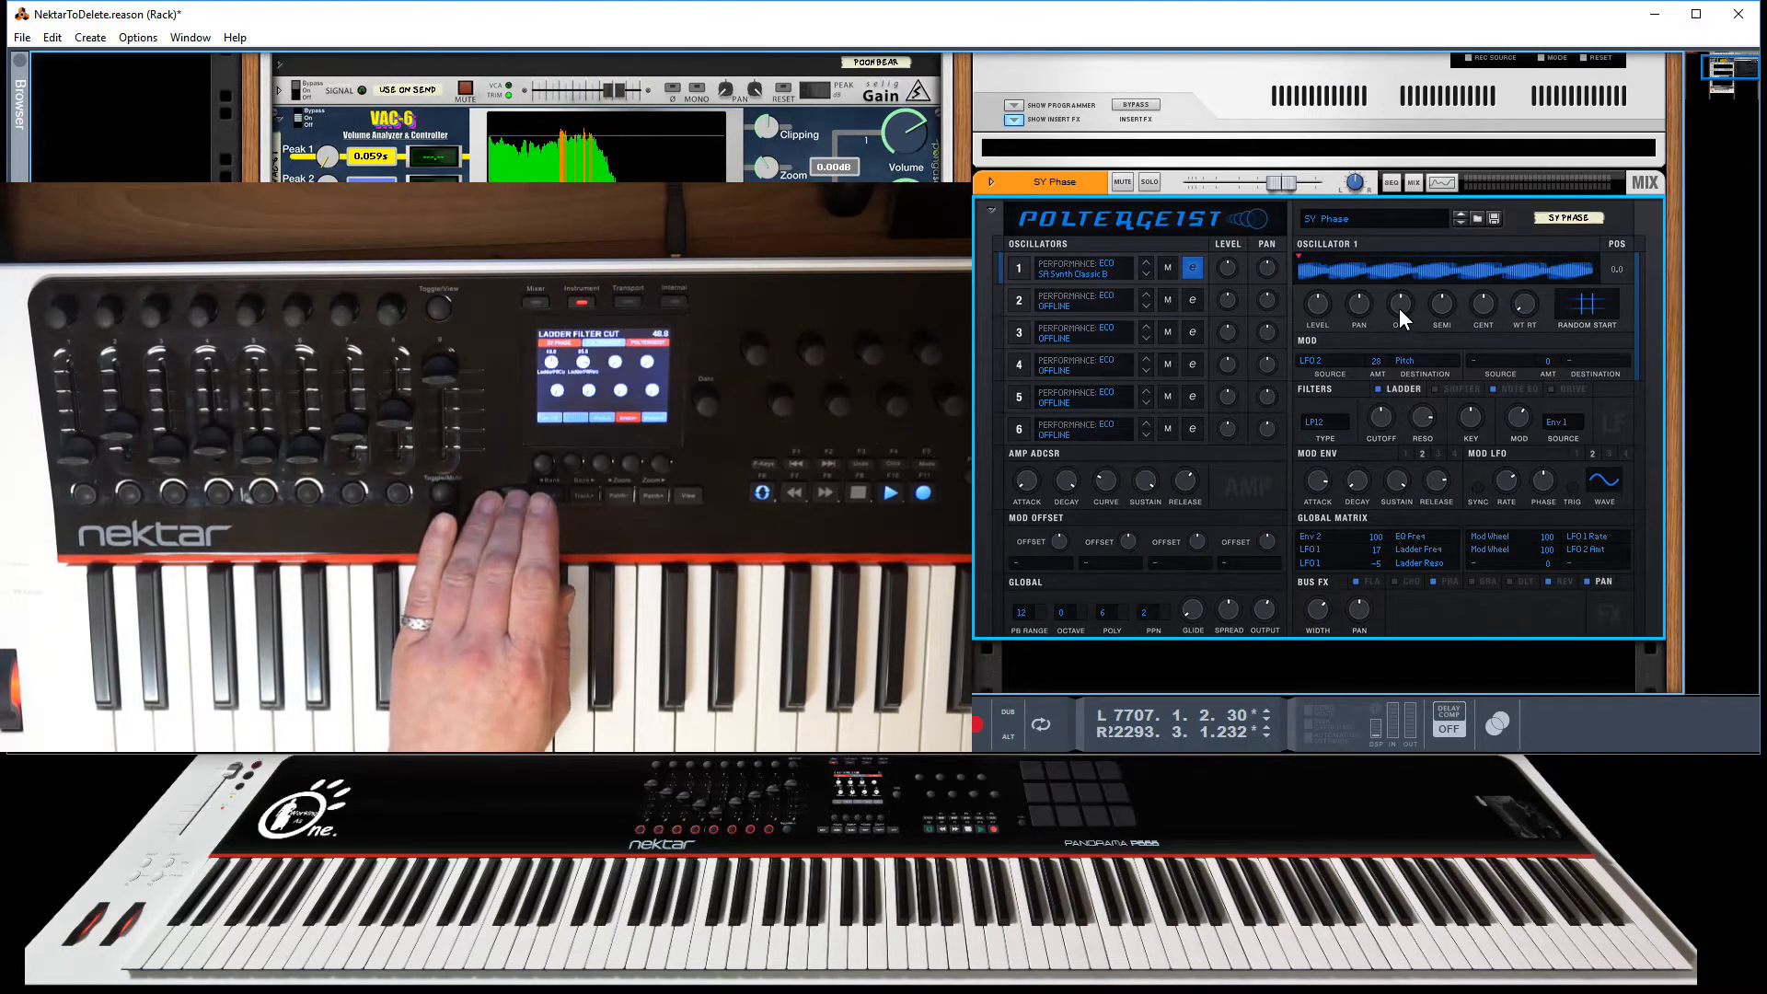
mouse_move(1399, 306)
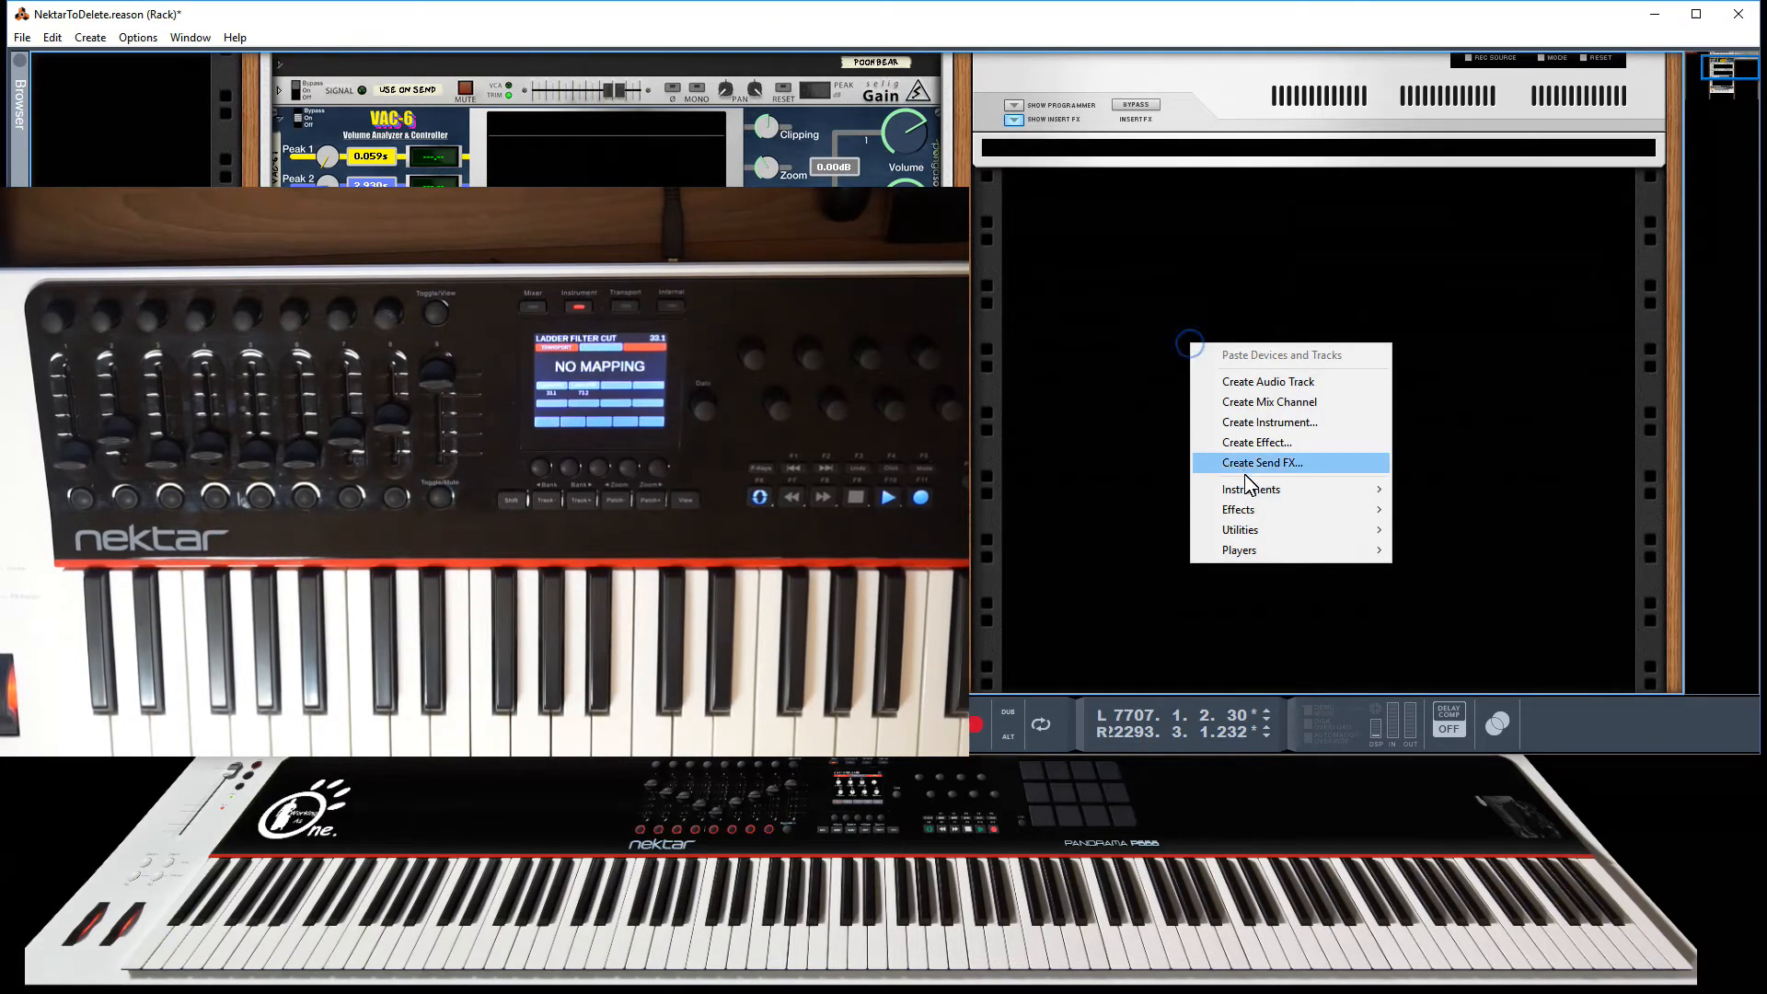
mouse_move(1252, 490)
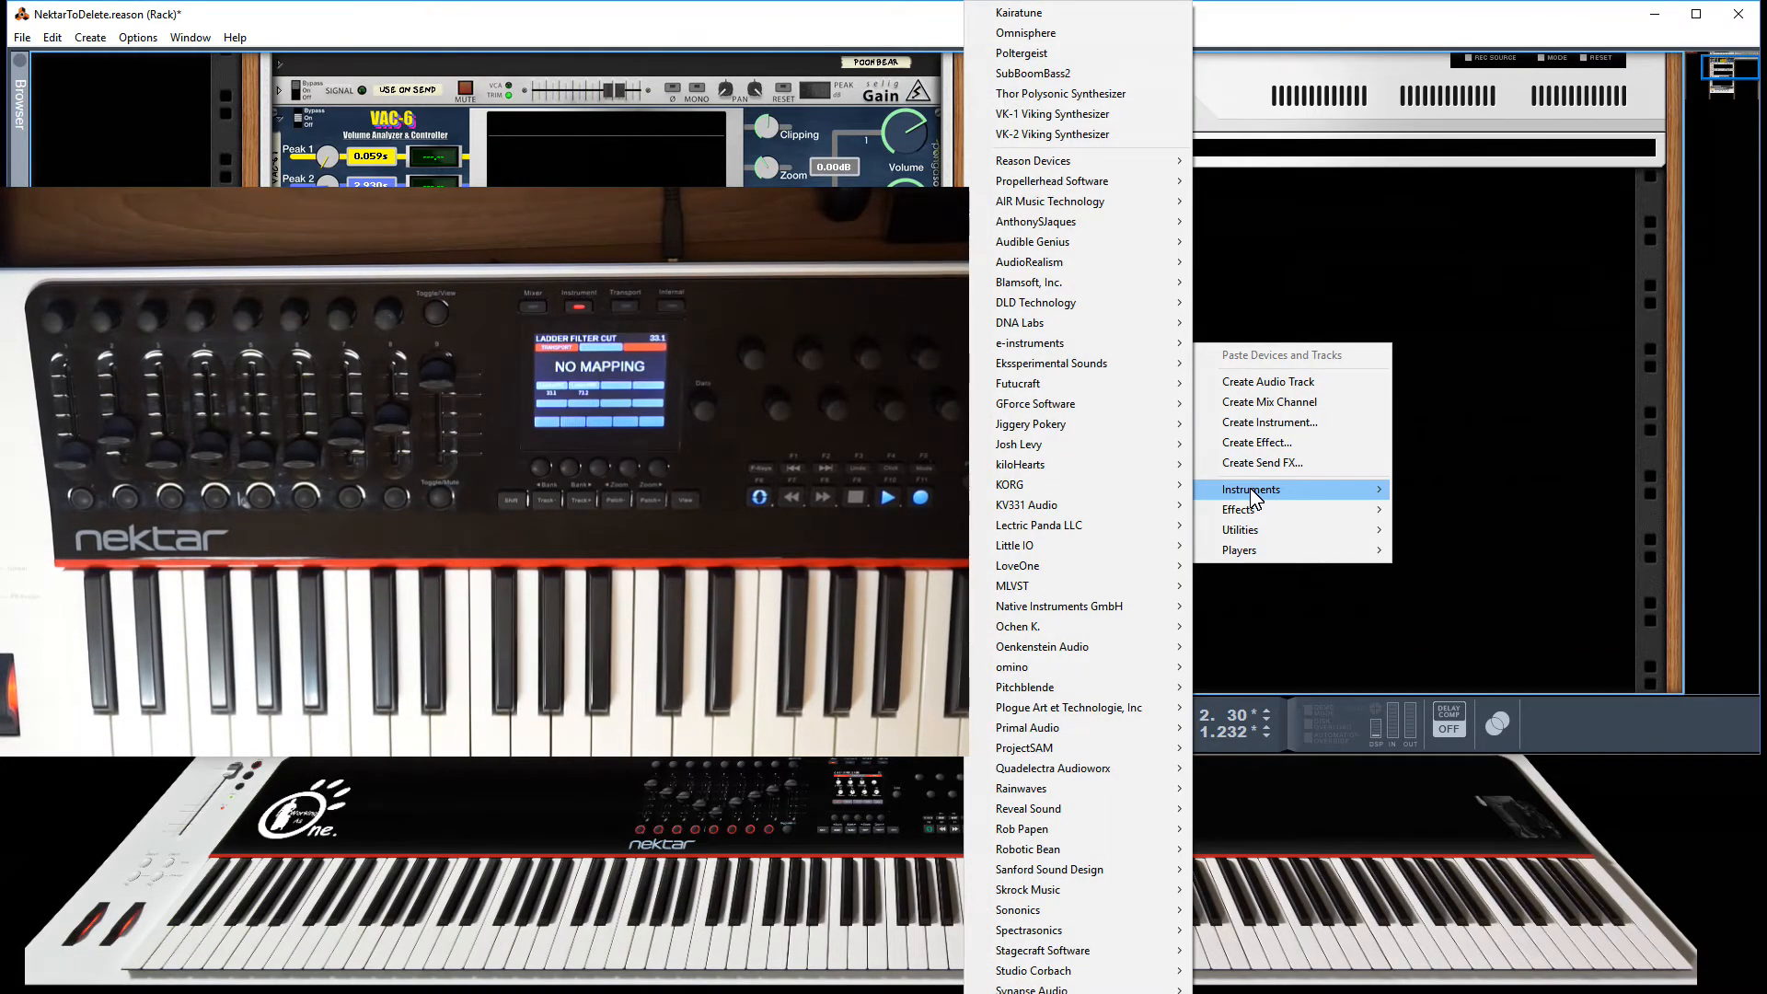
mouse_move(1016, 383)
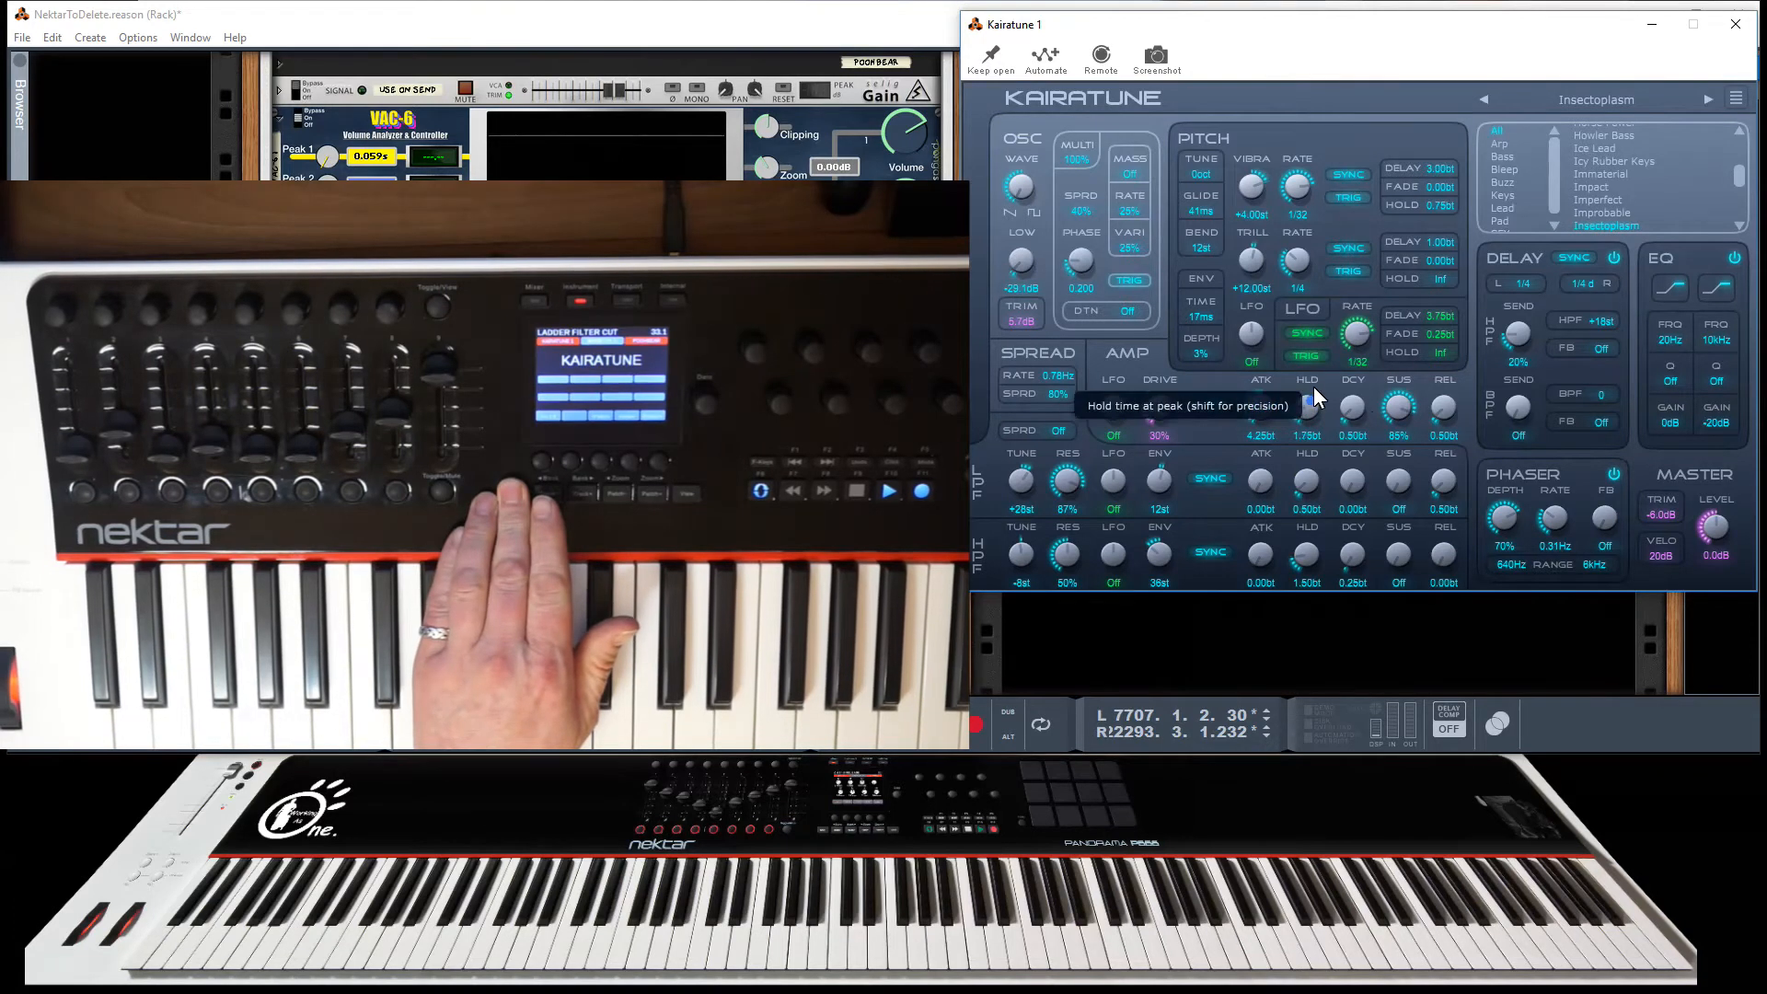
mouse_move(1447, 418)
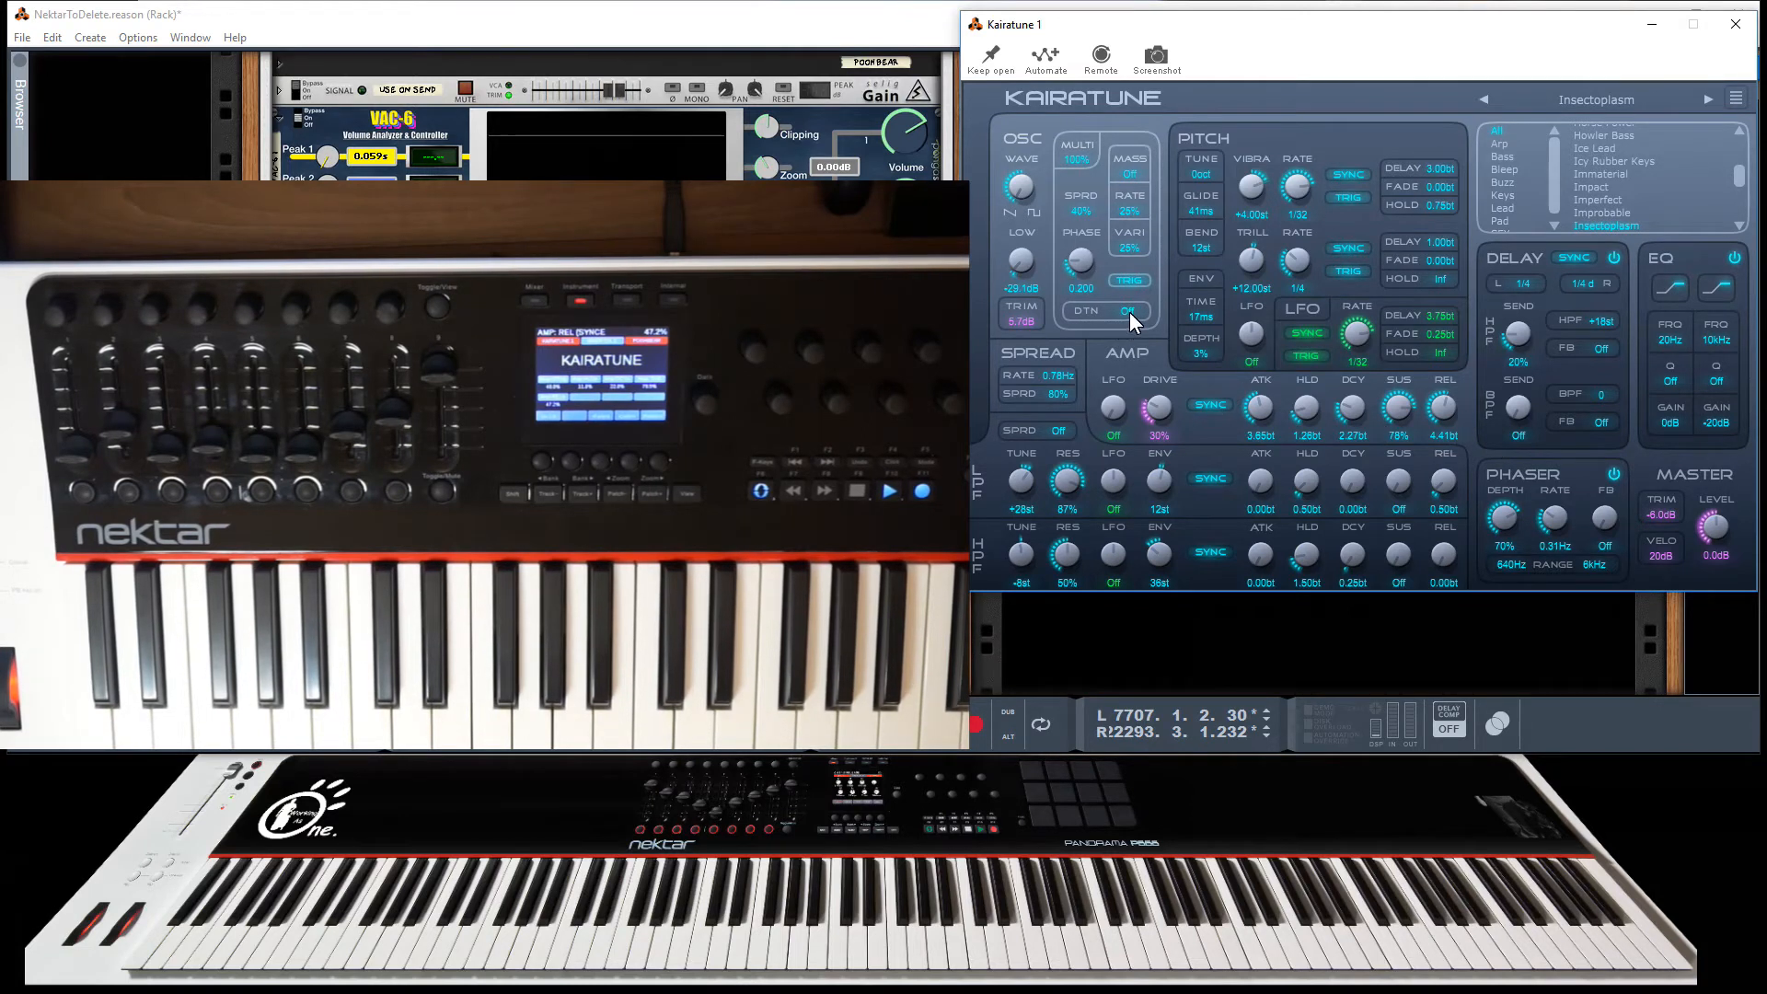
Grab a Kairatune envelope control onto a Panorama encoder in the plugin window
left_click(1130, 313)
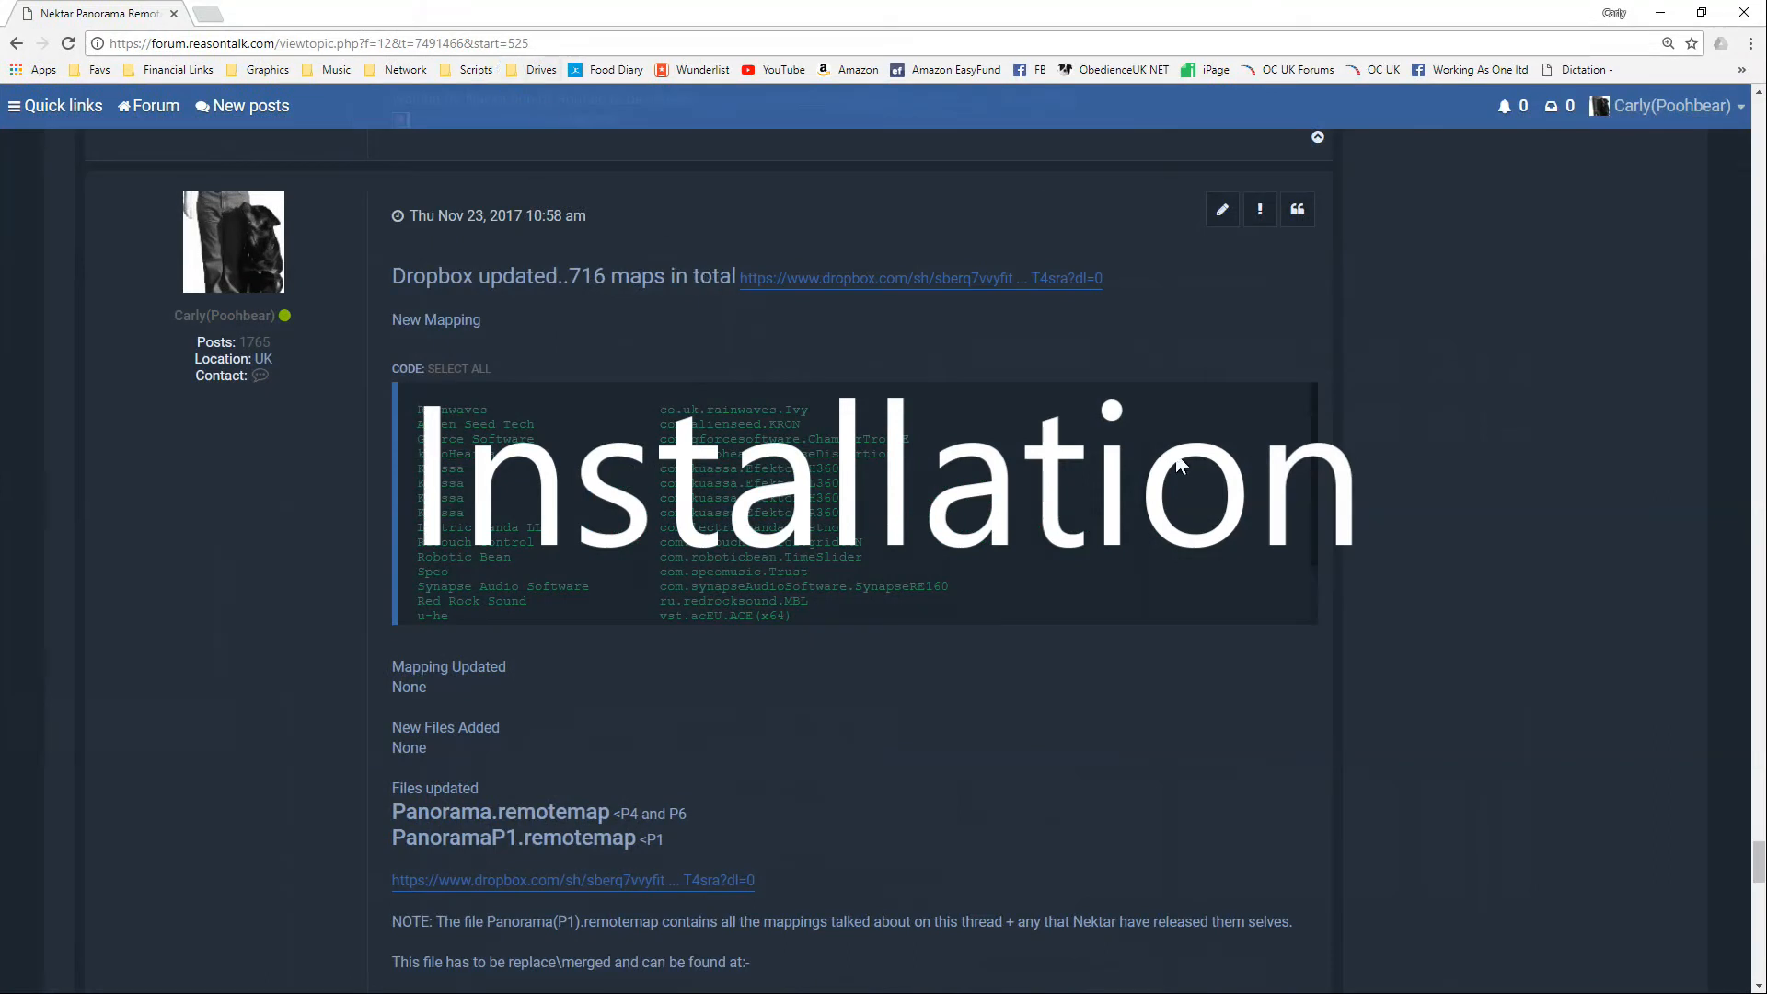
Scroll the ReasonTalk post to the 'Files updated' installation path notes for Windows and OSX
scroll("down", 3)
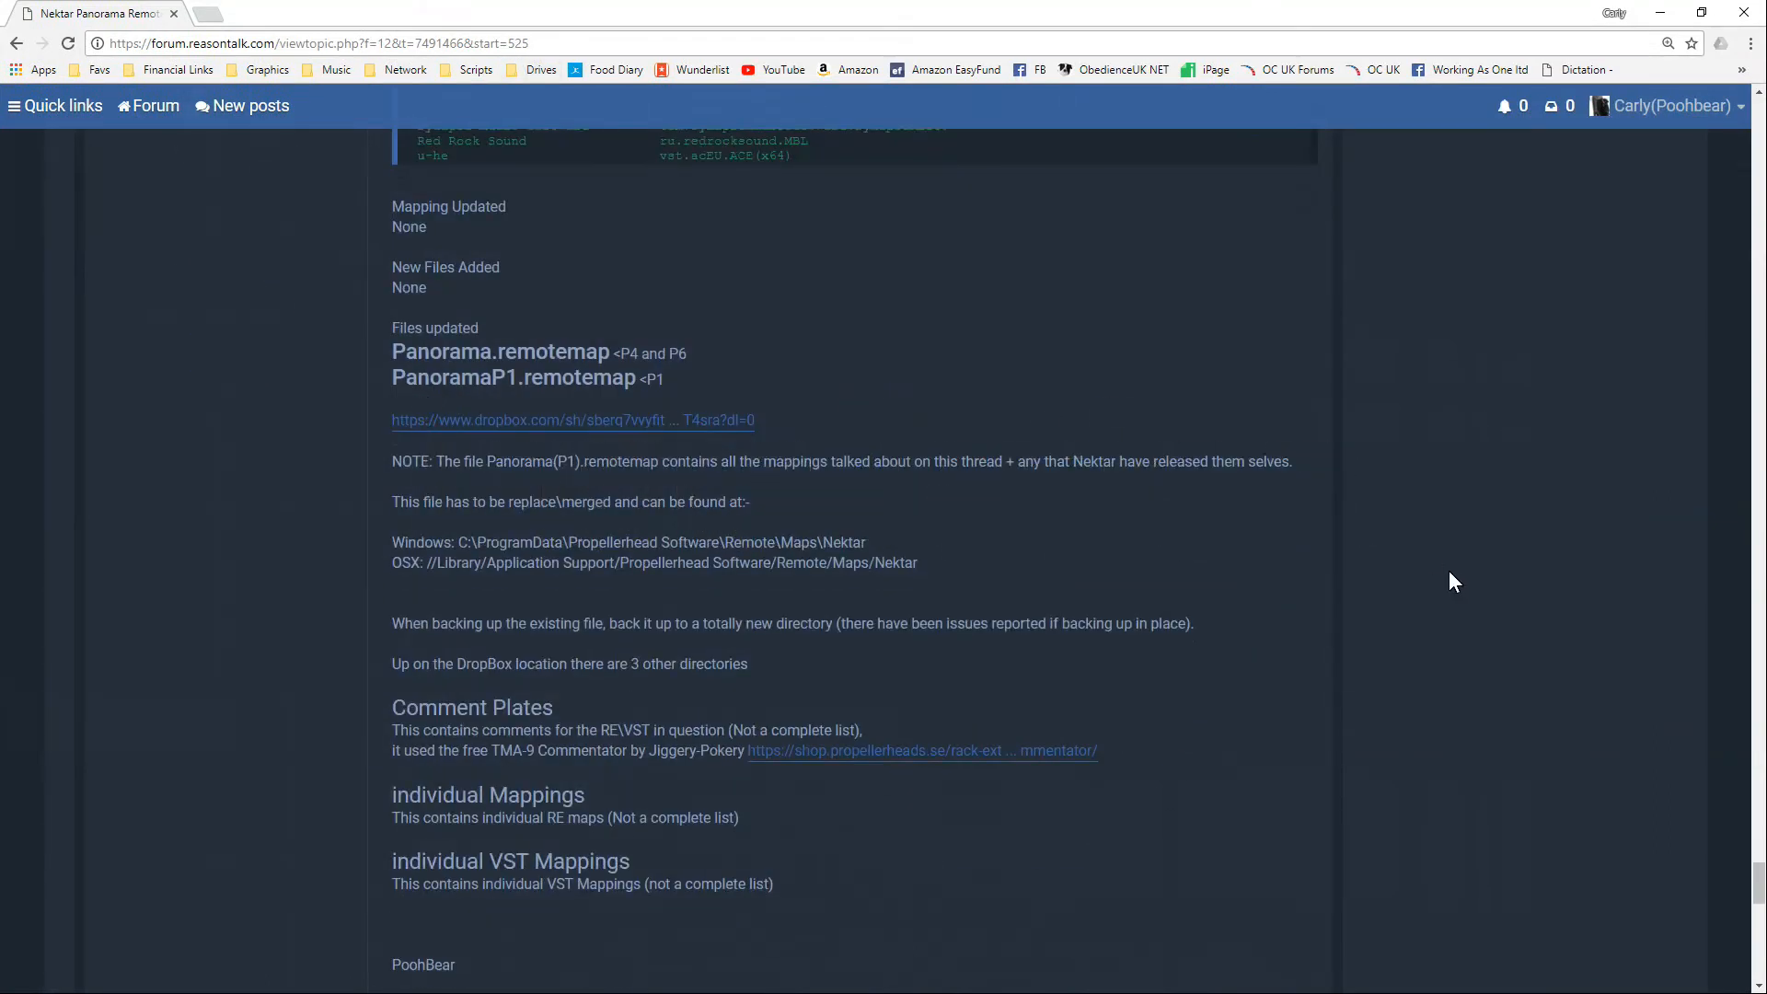
scroll("down", 3)
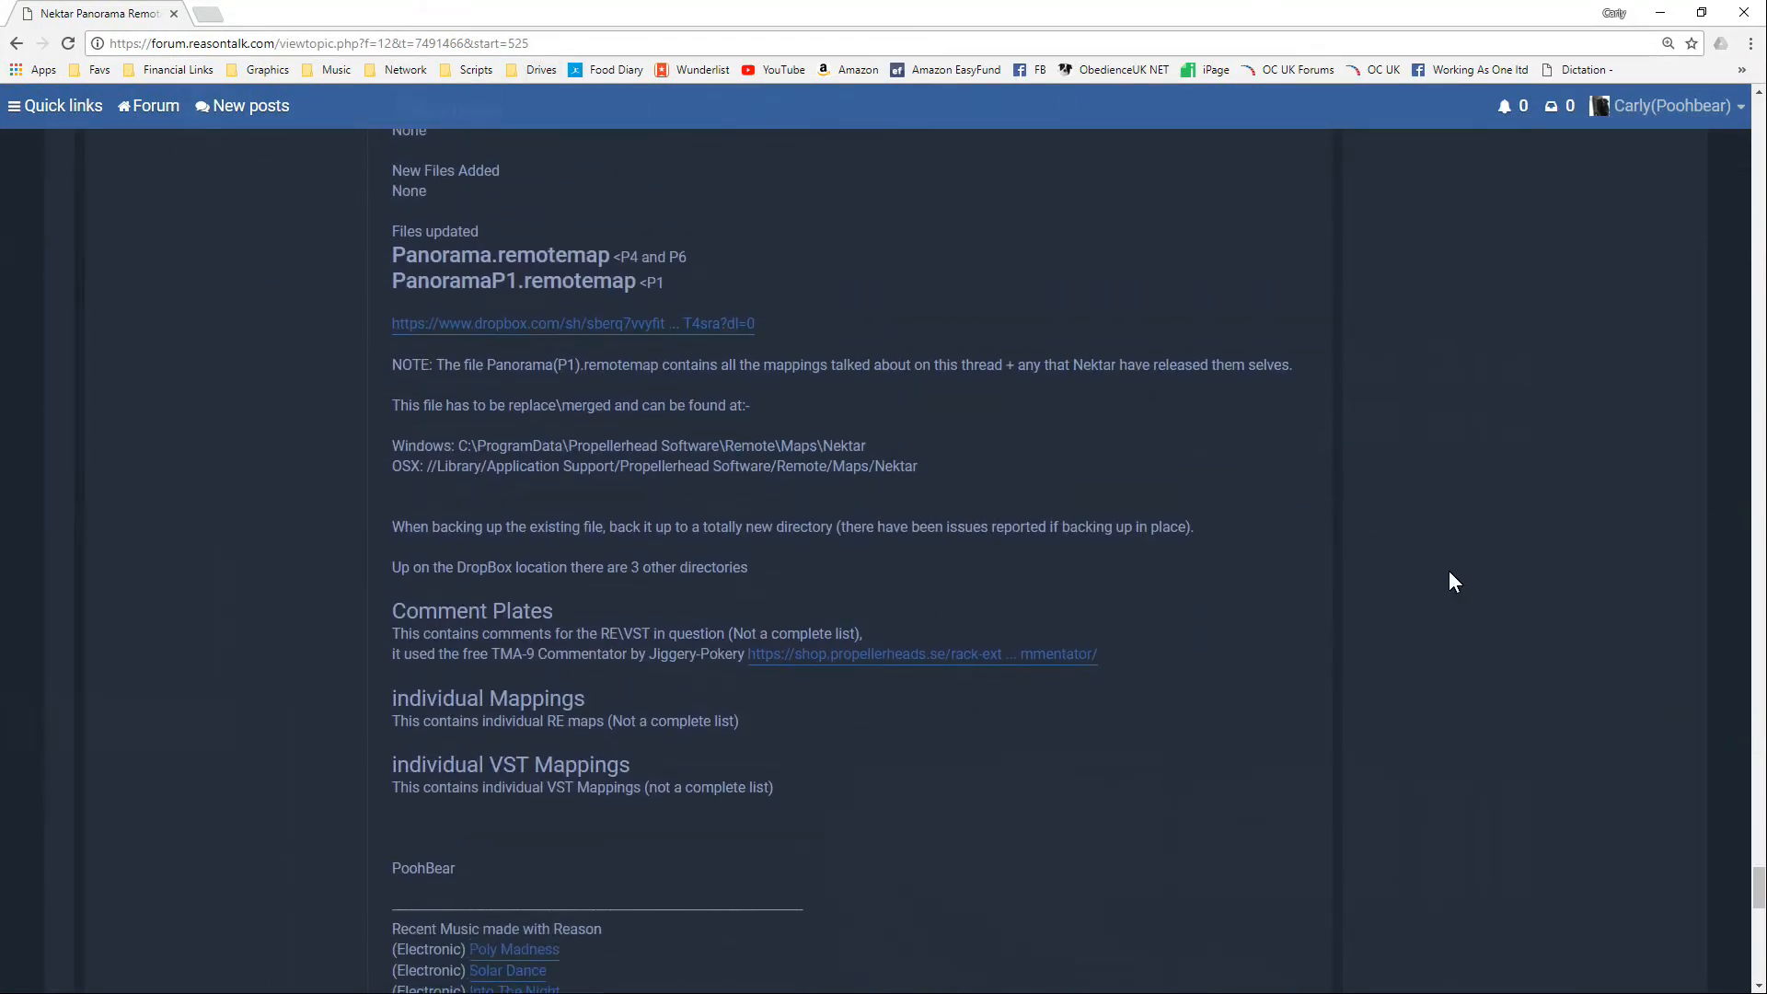
scroll("up", 3)
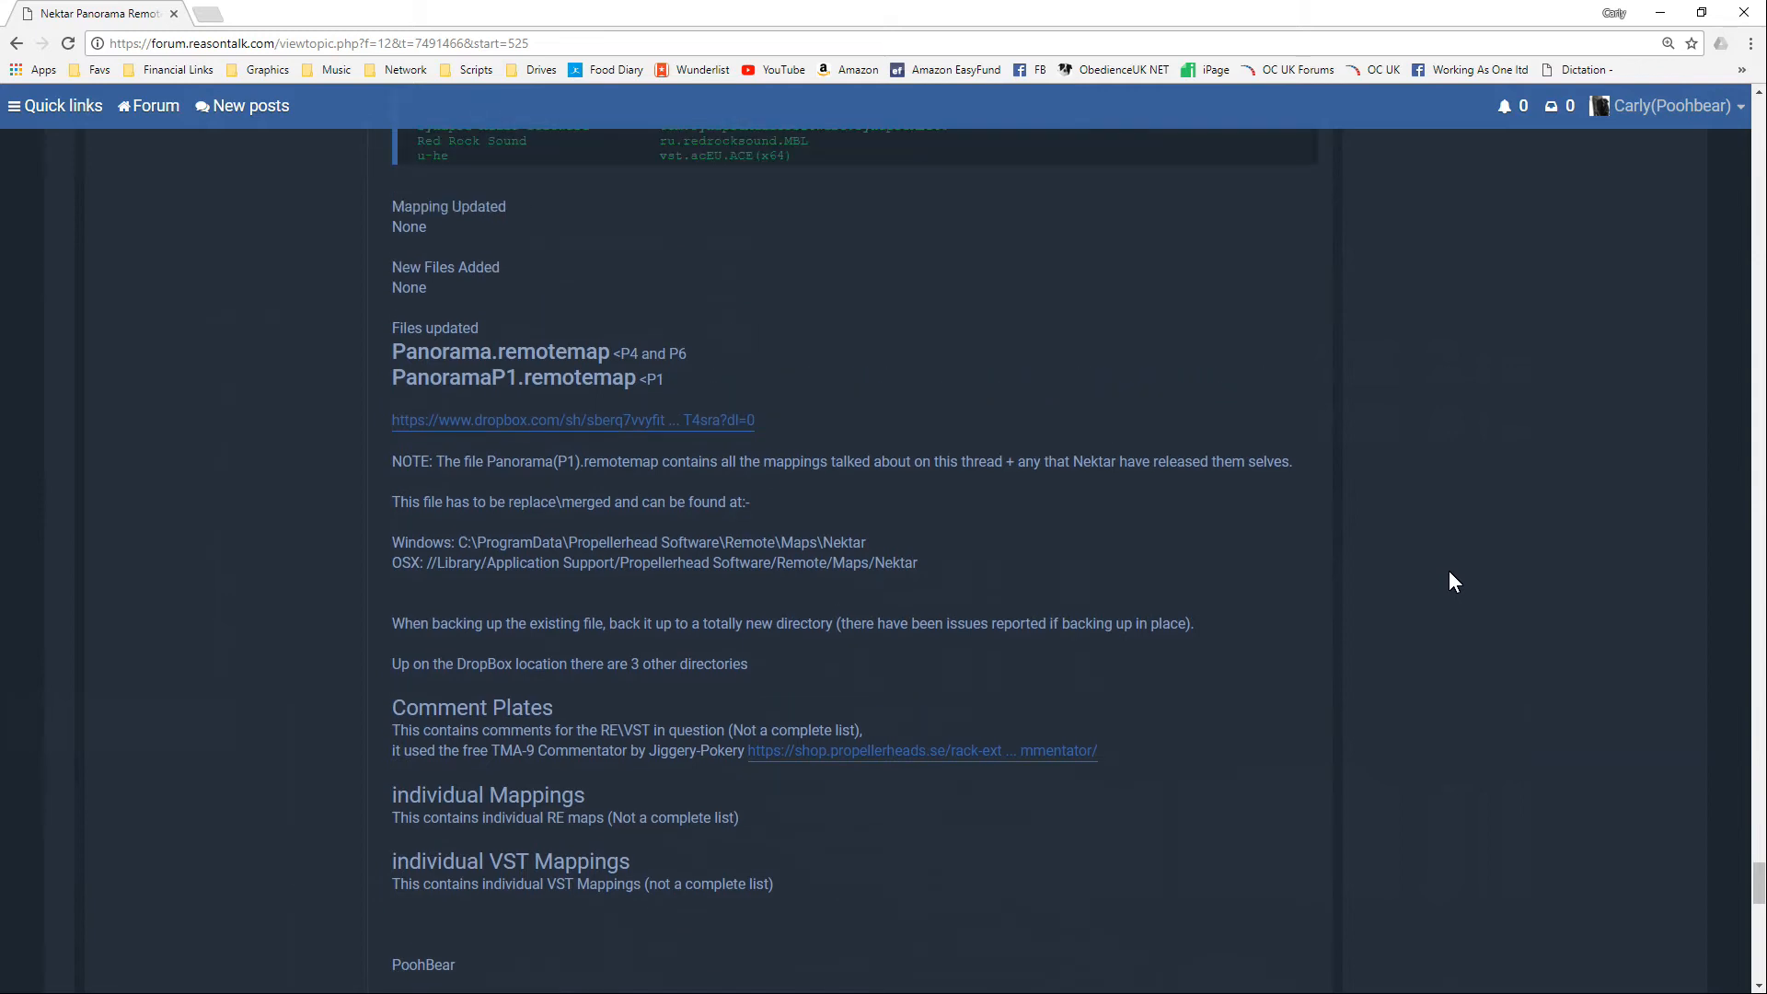
scroll("down", 3)
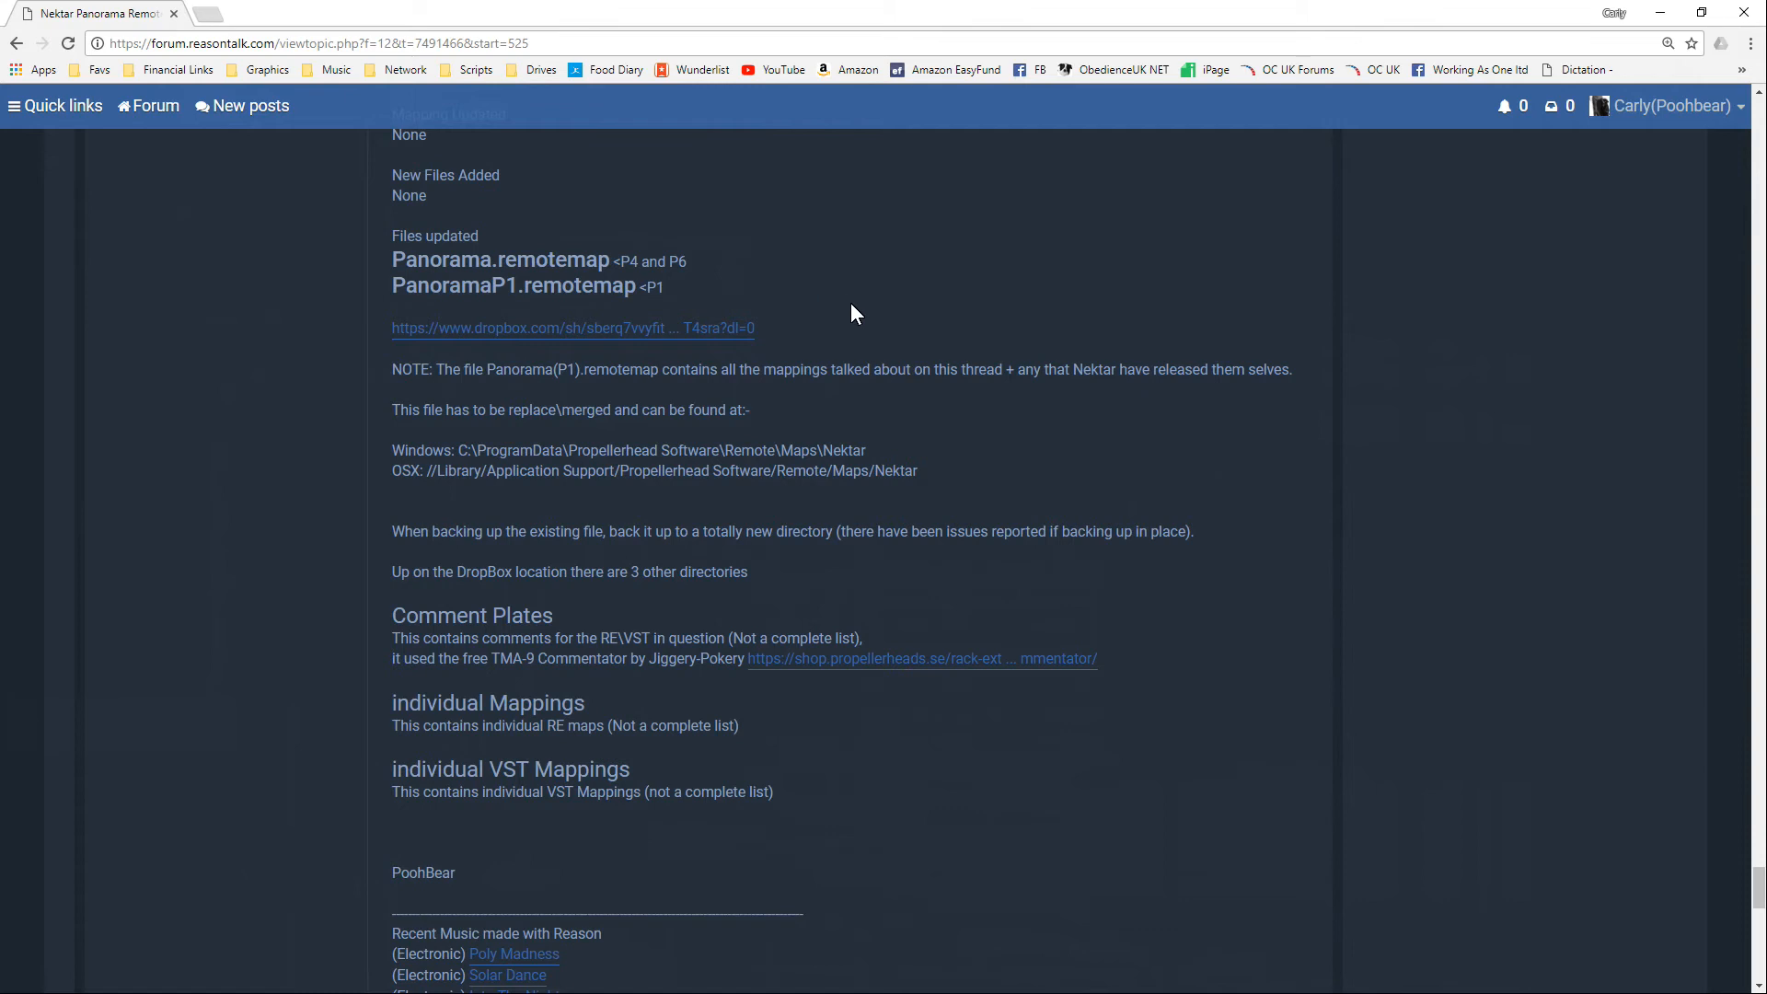
mouse_move(596, 344)
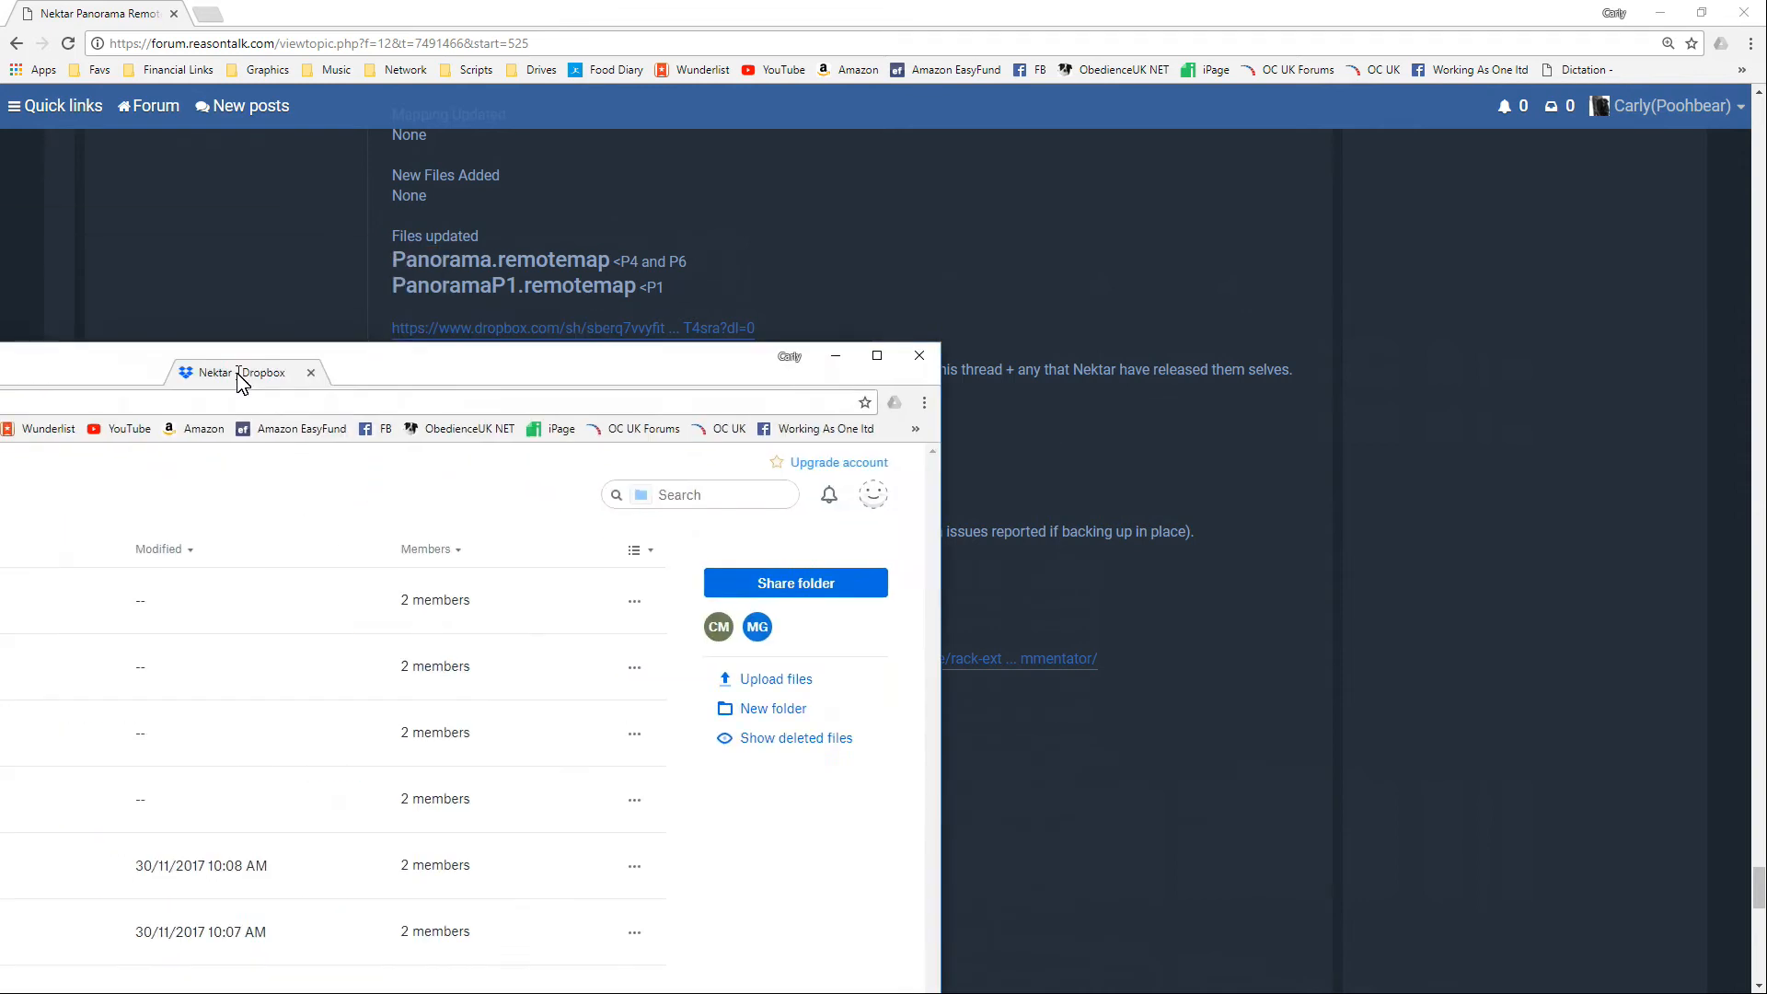
Bring the shared Nektar Dropbox folder forward, showing Panorama.remotemap and PanoramaP1.remotemap
left_click(876, 355)
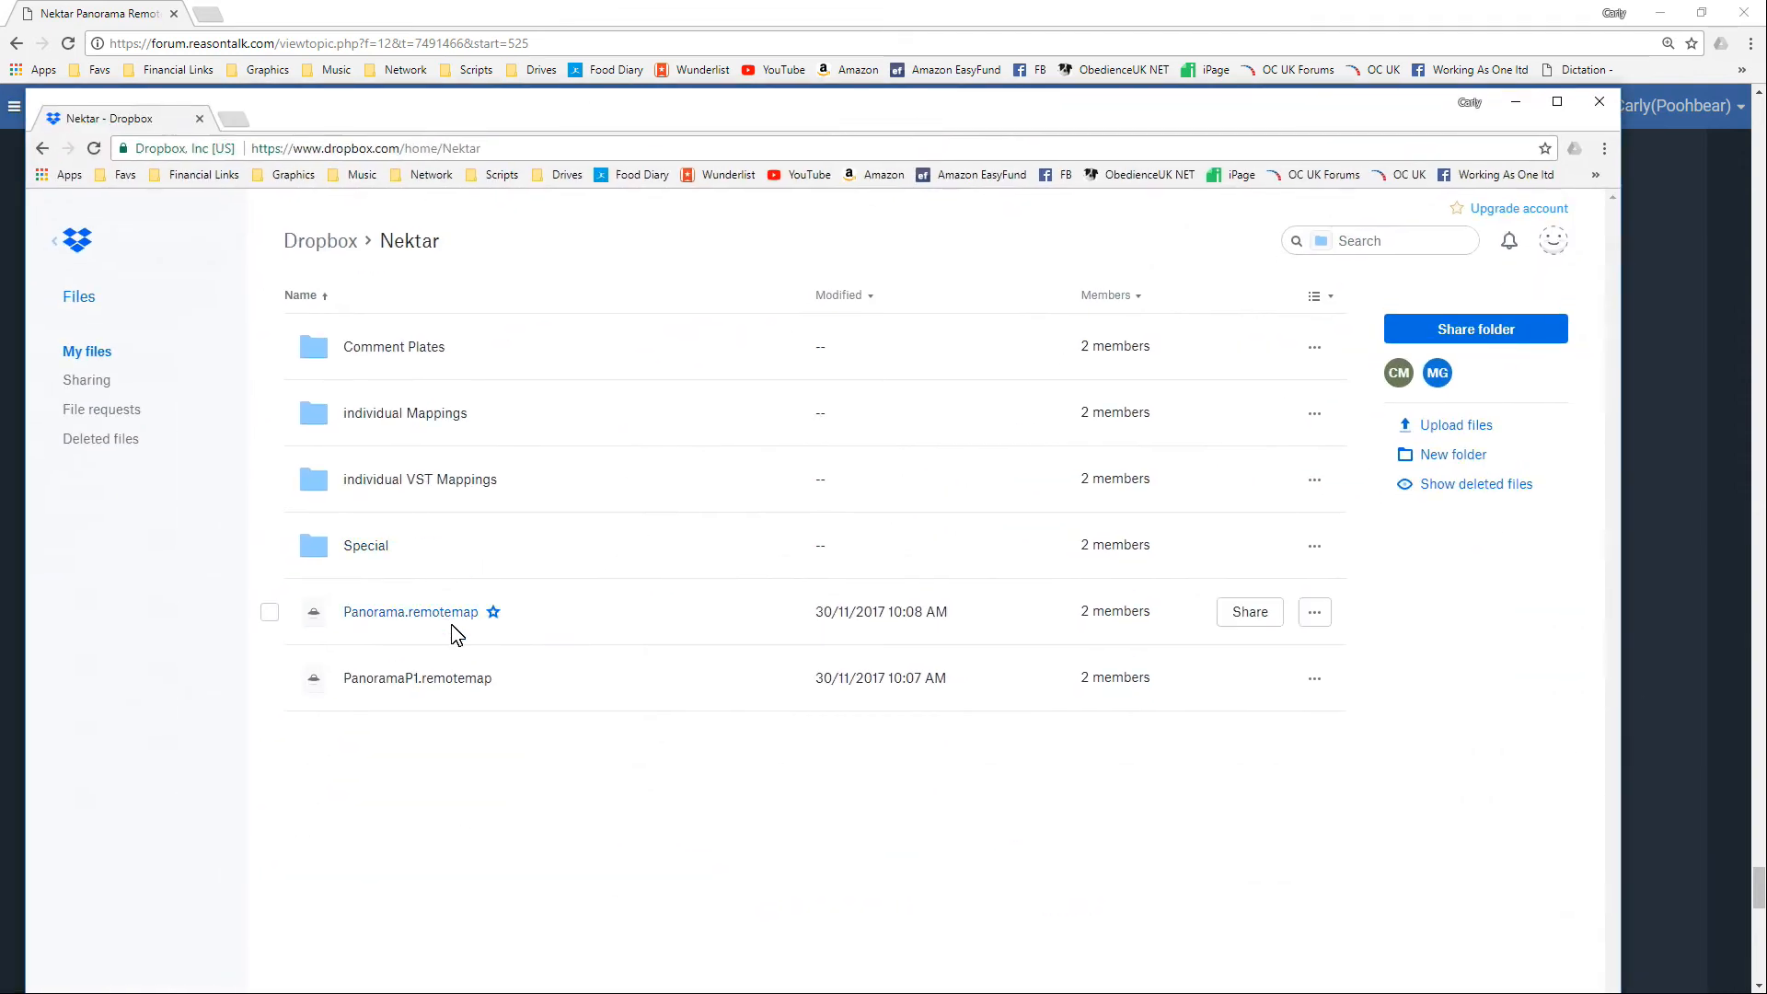
mouse_move(410, 627)
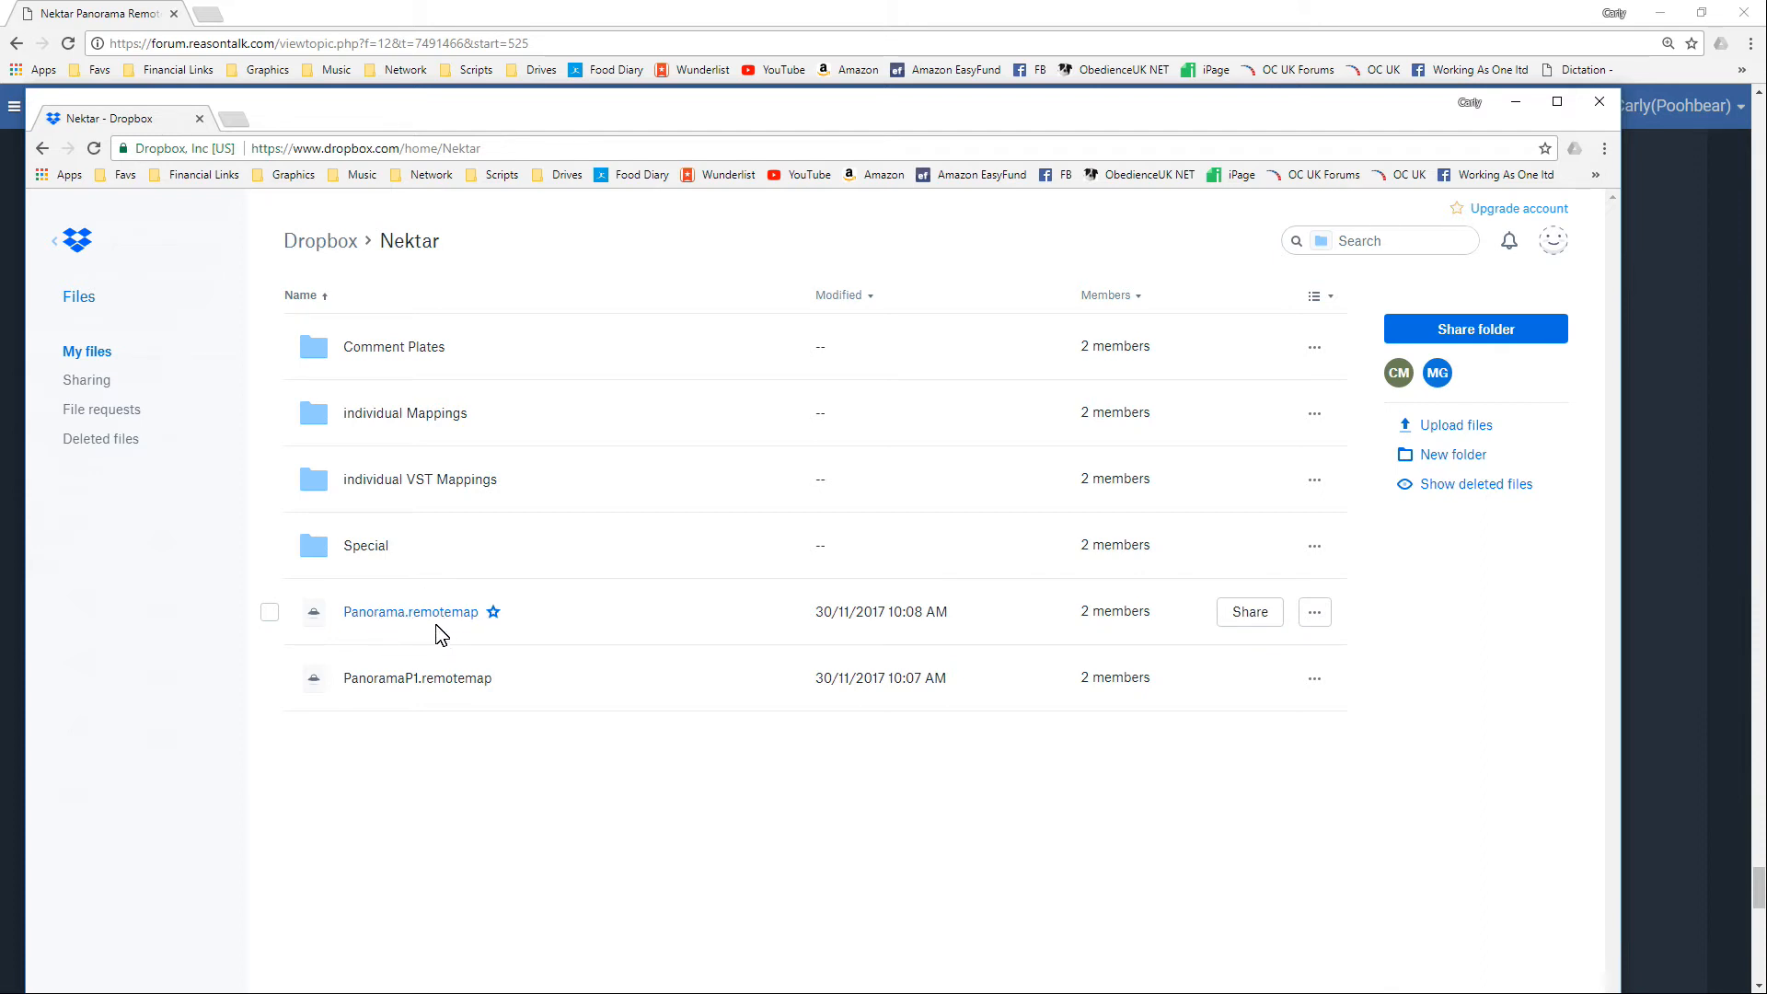
mouse_move(418, 677)
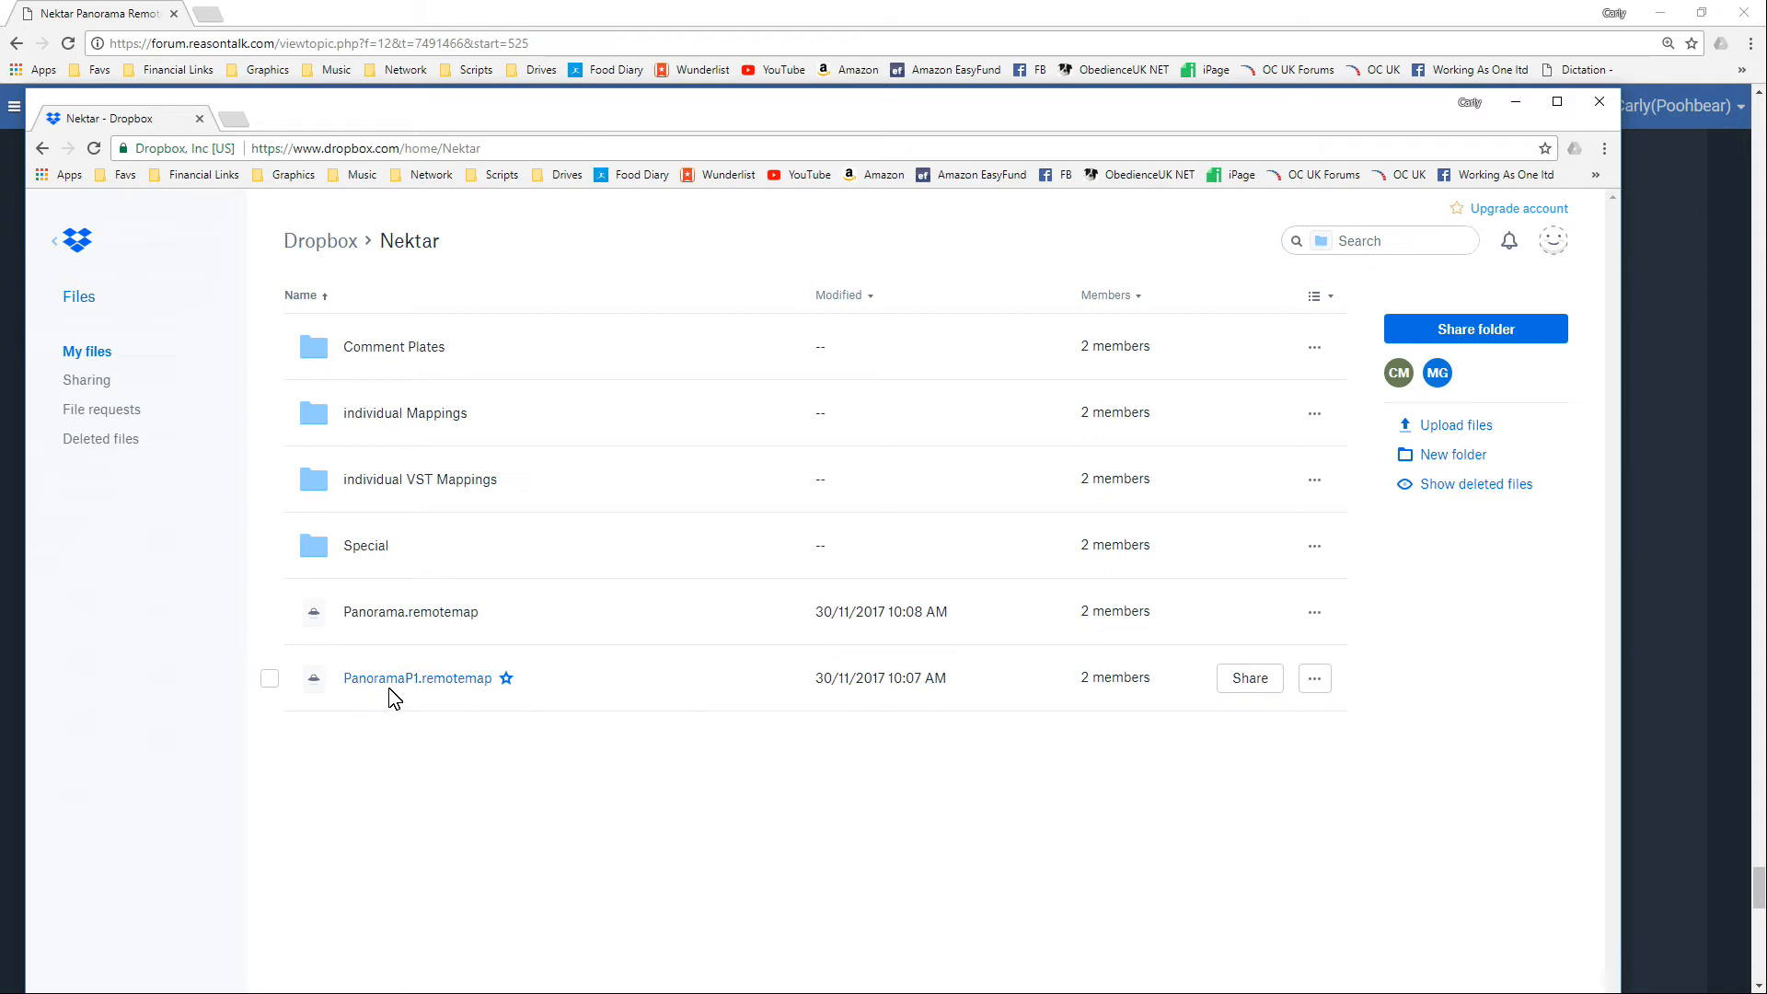
mouse_move(536, 639)
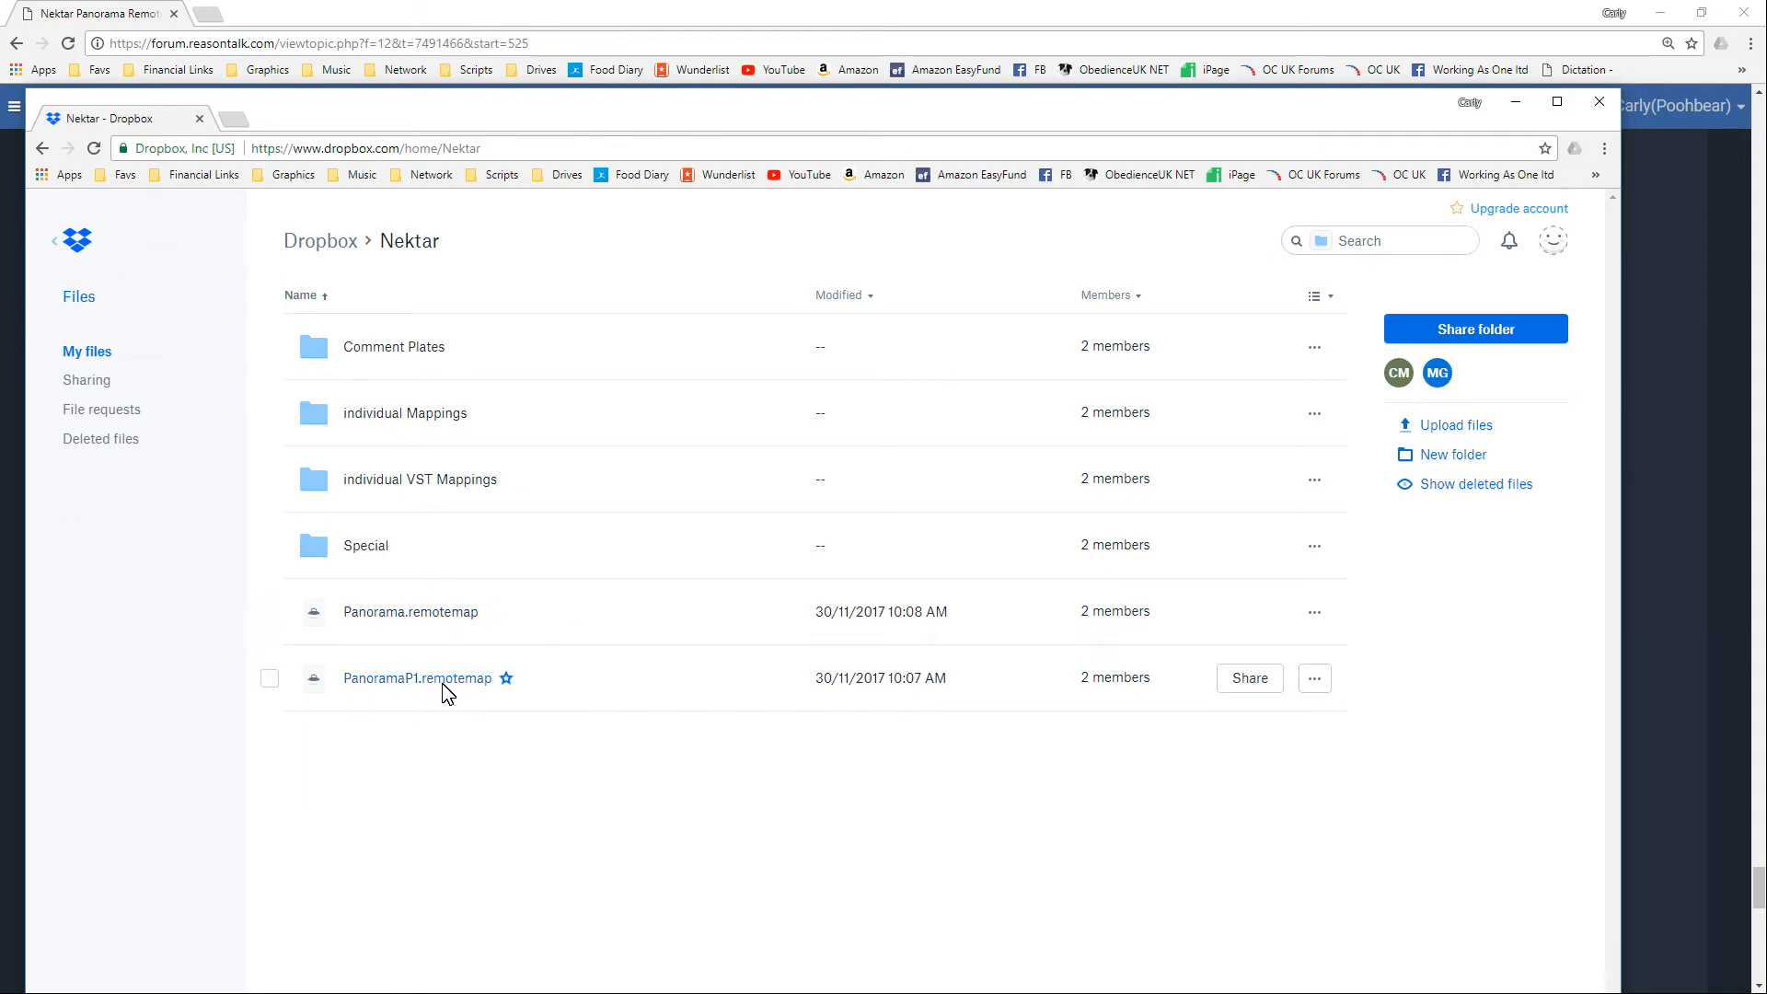
mouse_move(943, 113)
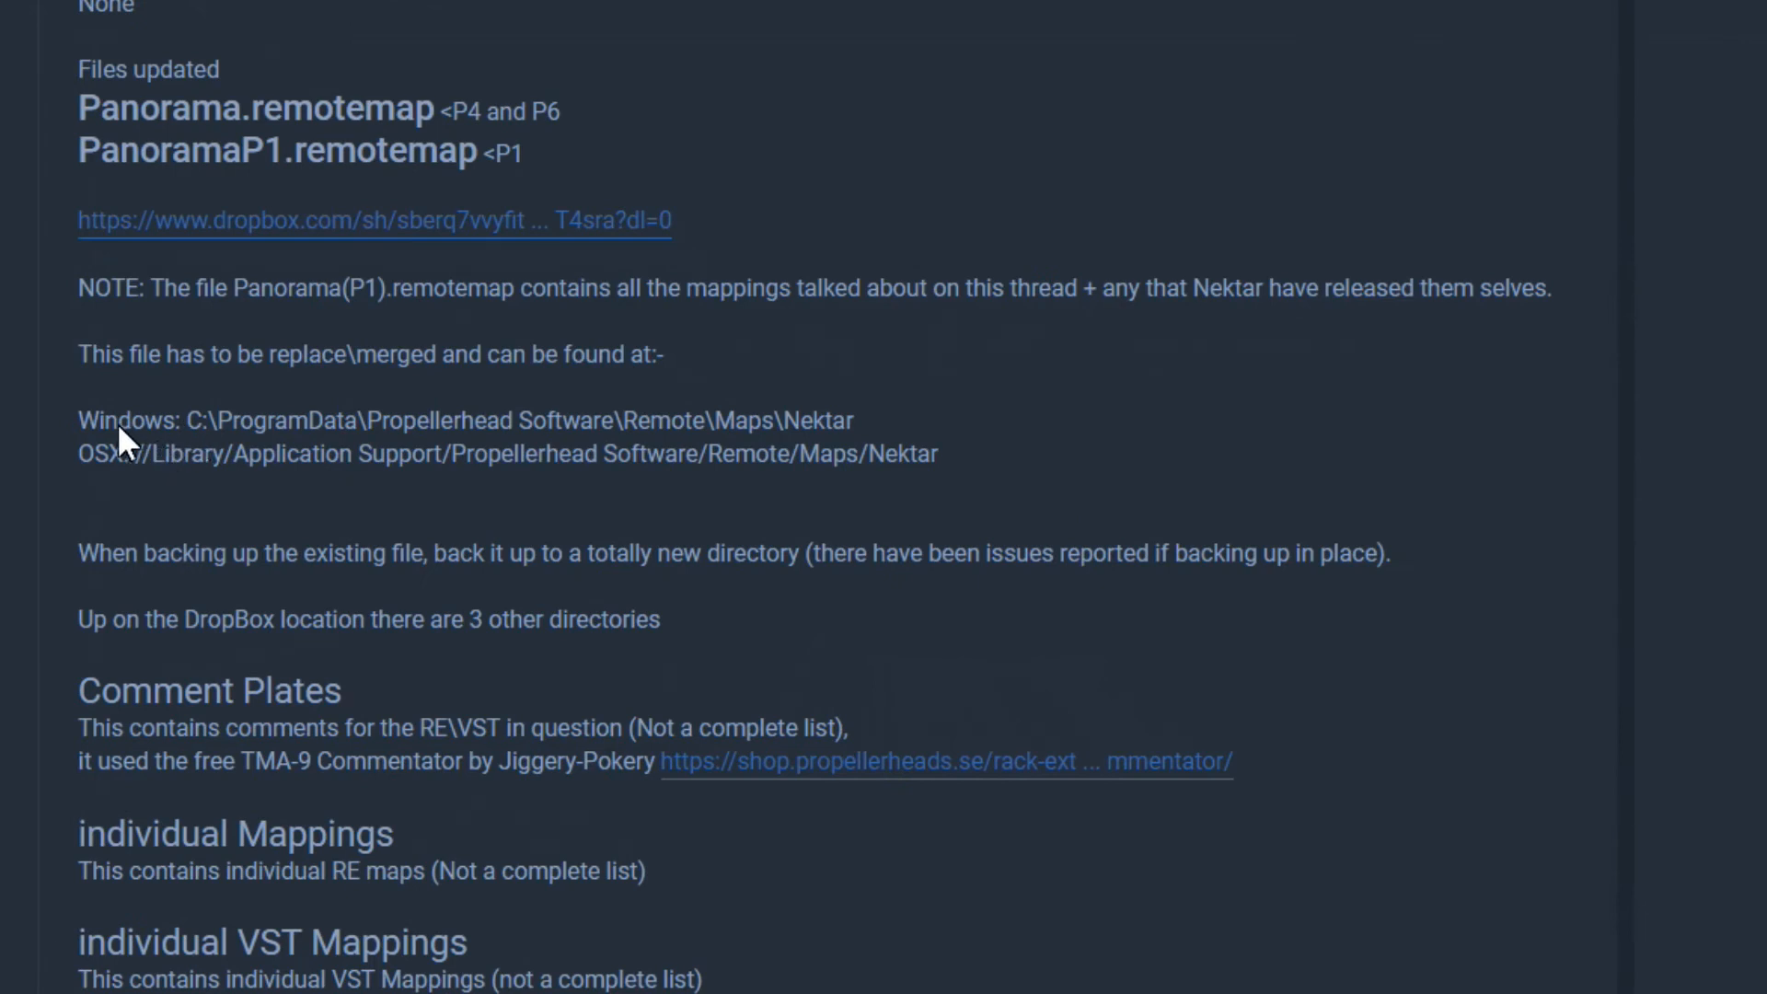
Highlight the Windows and OSX remote map install paths, then select 'Library' in the OSX path
left_click_drag(79, 419, 937, 453)
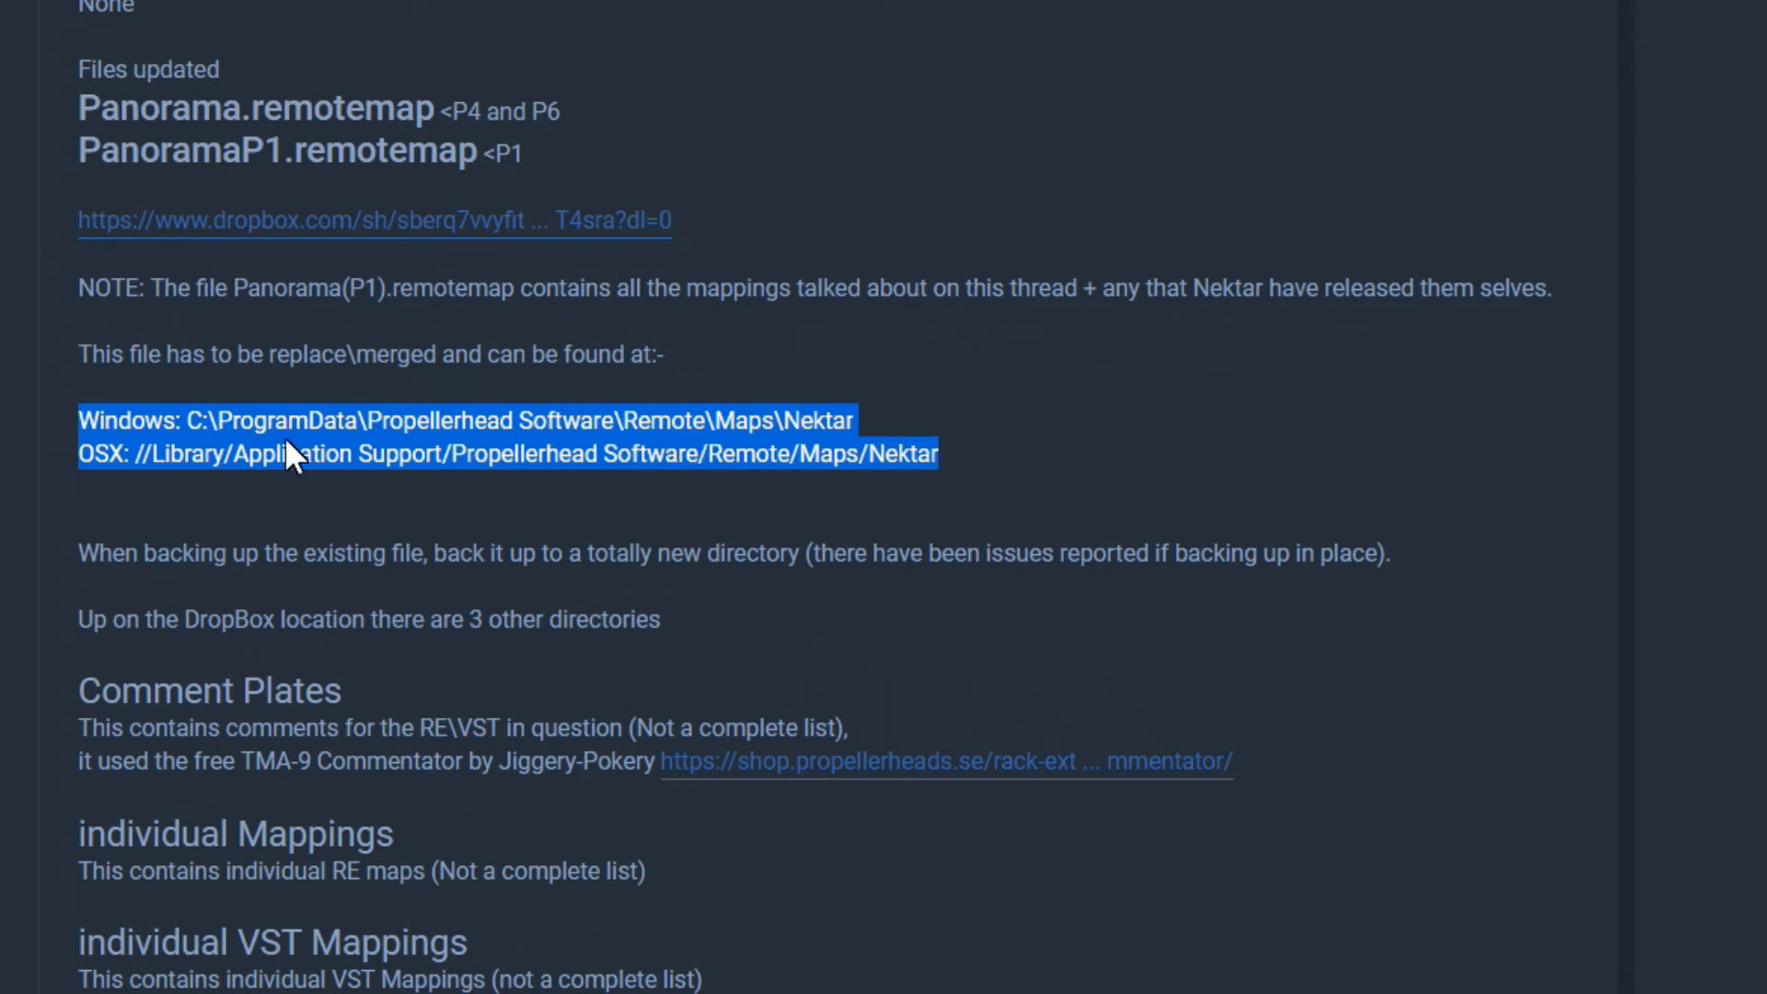
mouse_move(784, 505)
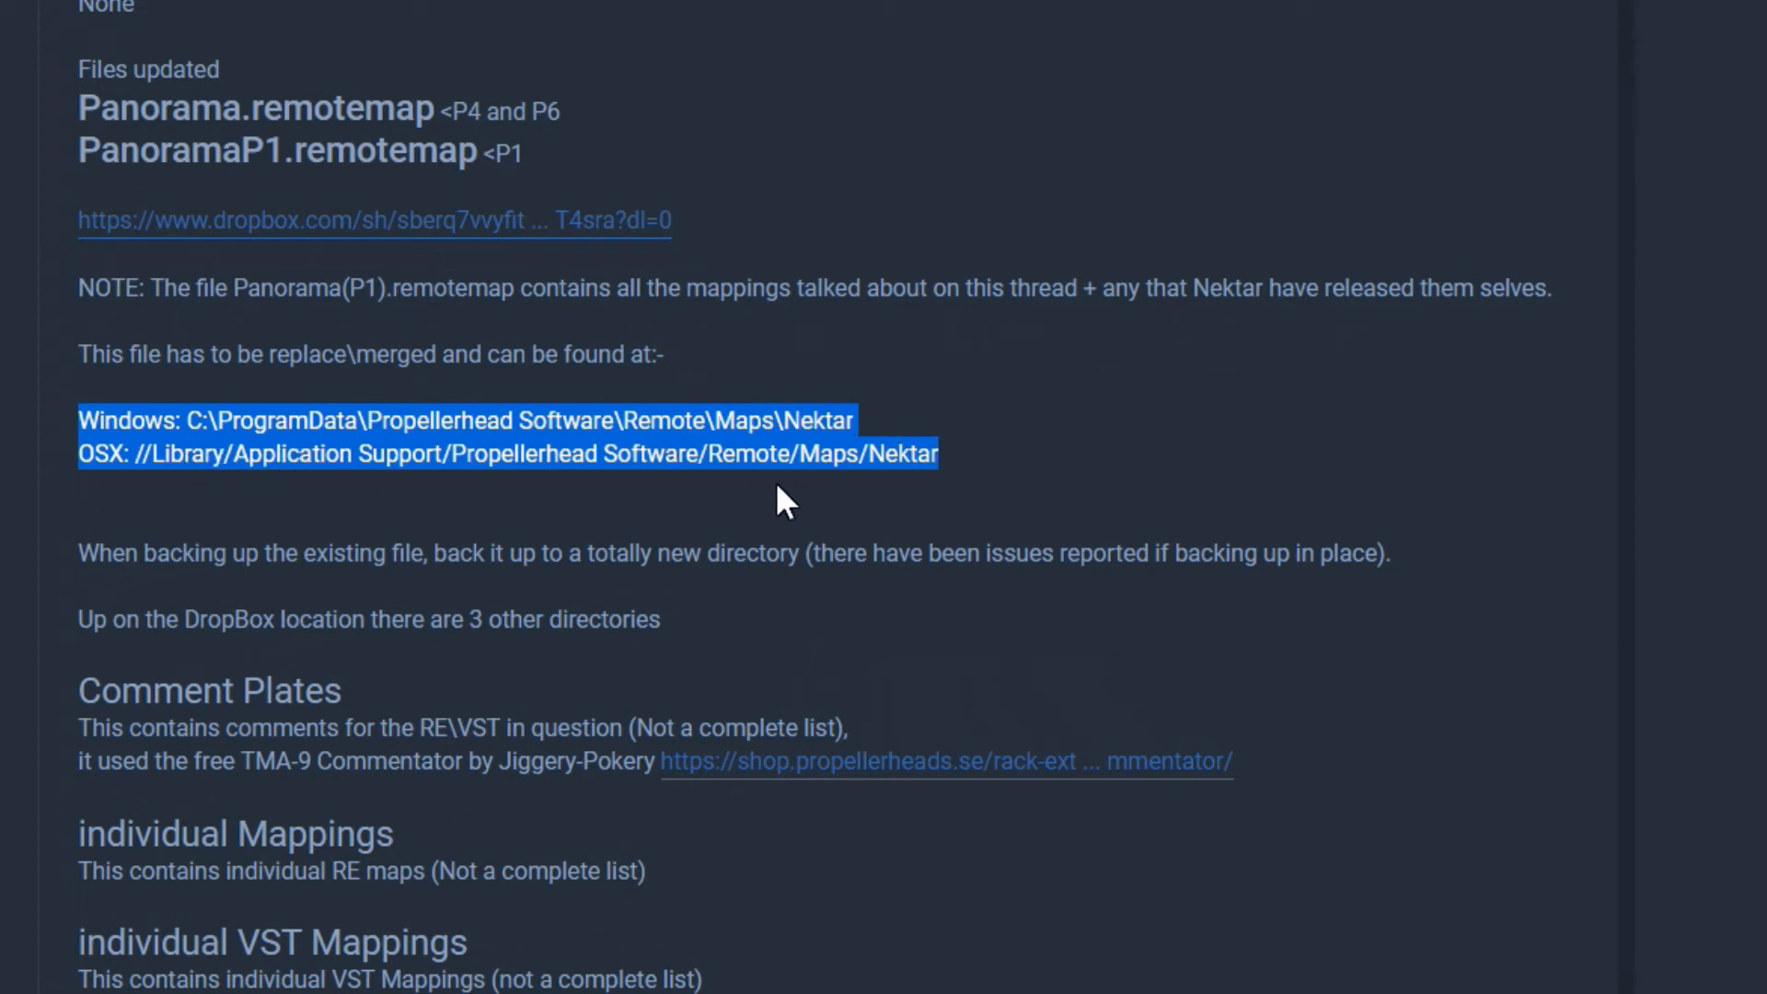
mouse_move(180, 465)
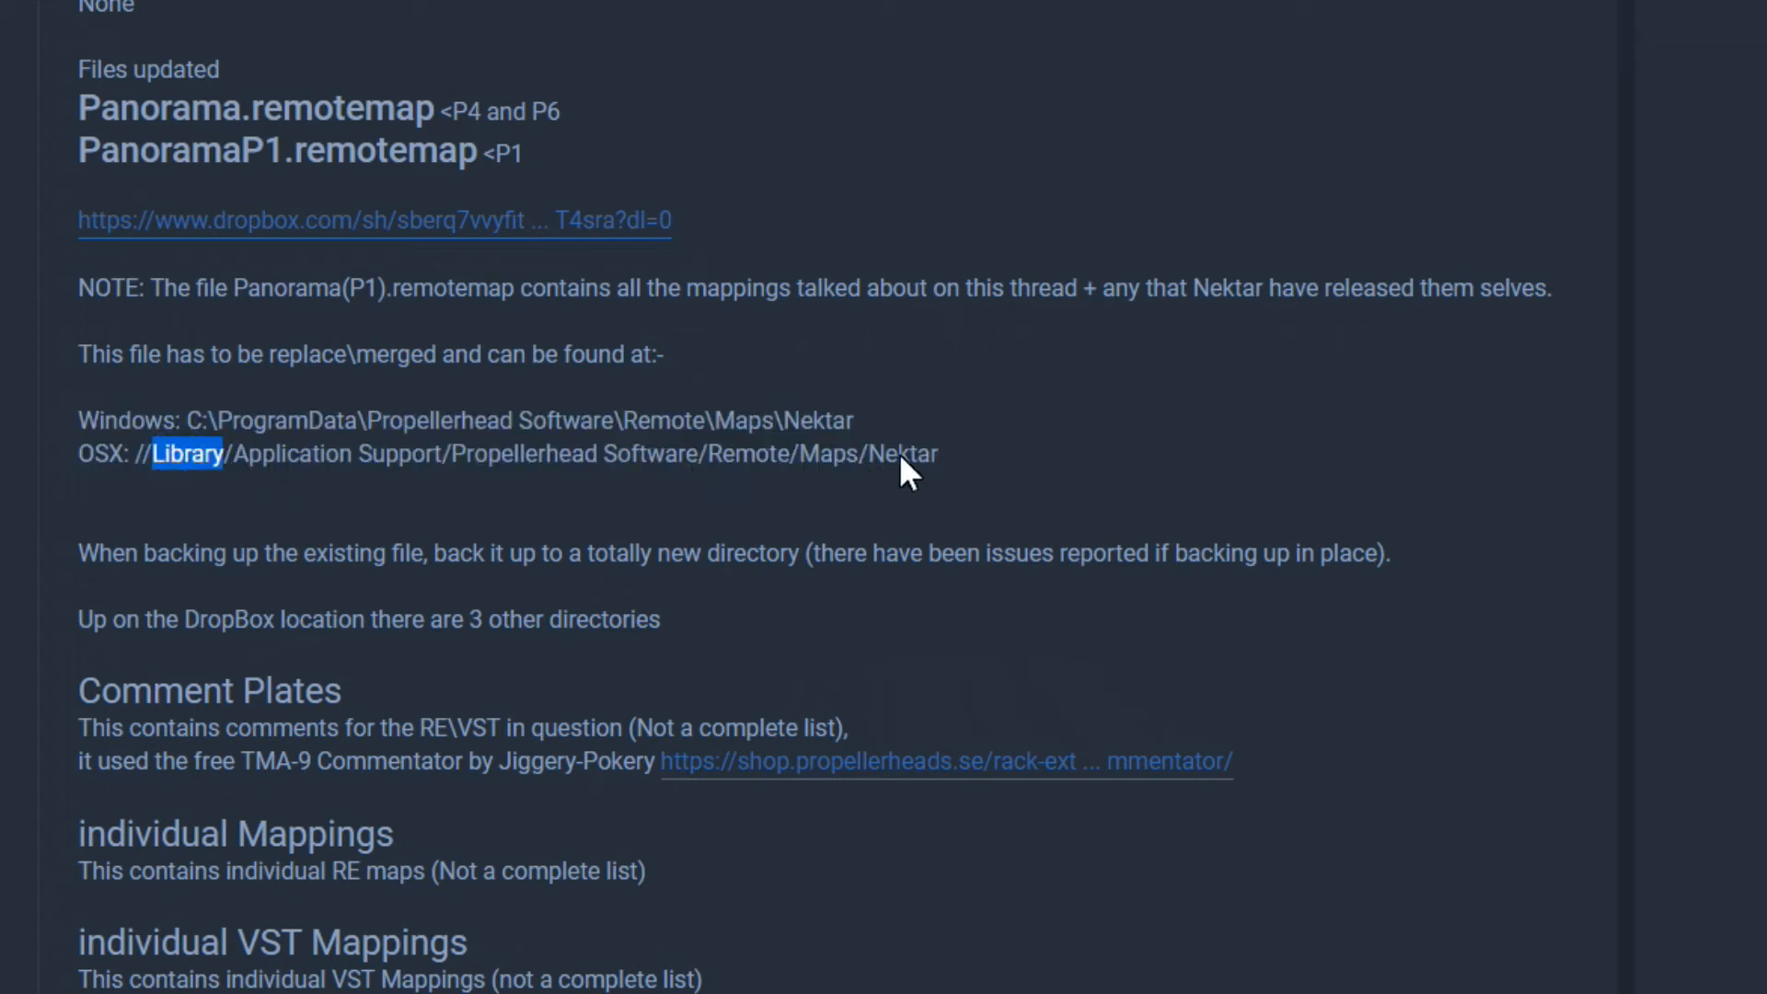
double_click(902, 453)
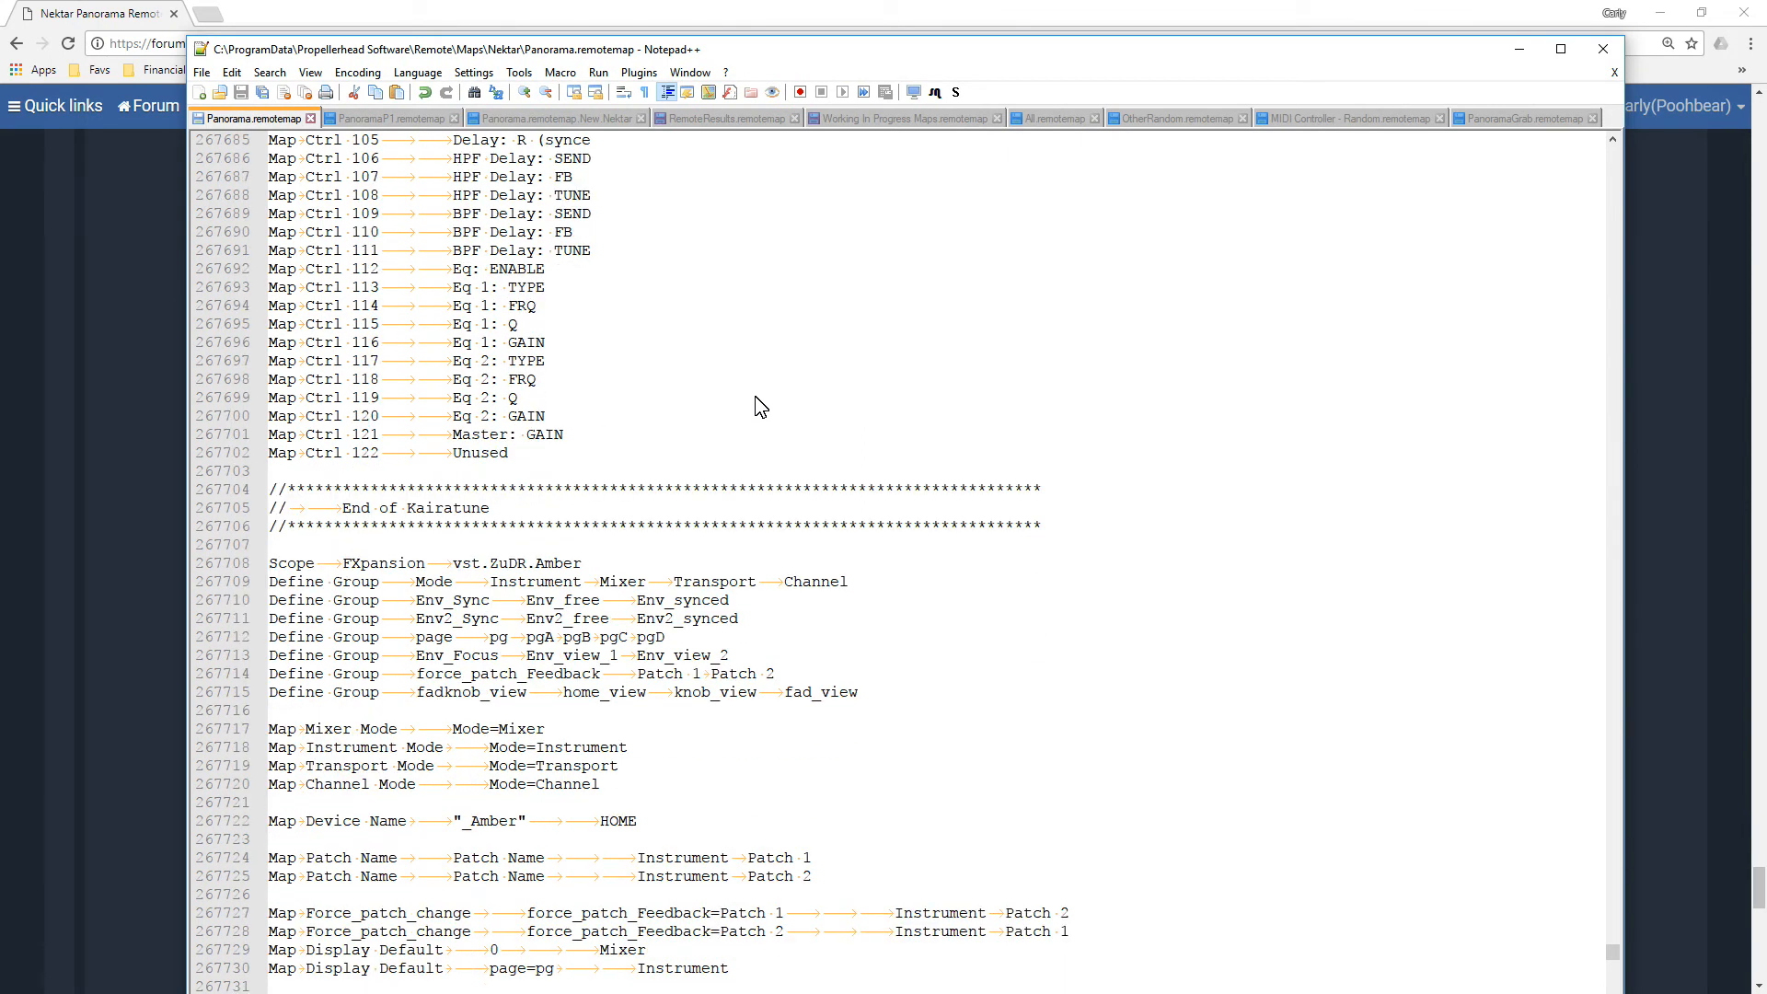
Scroll Panorama.remotemap in Notepad++ down to the end of the Kairatune mappings
scroll("down", 3)
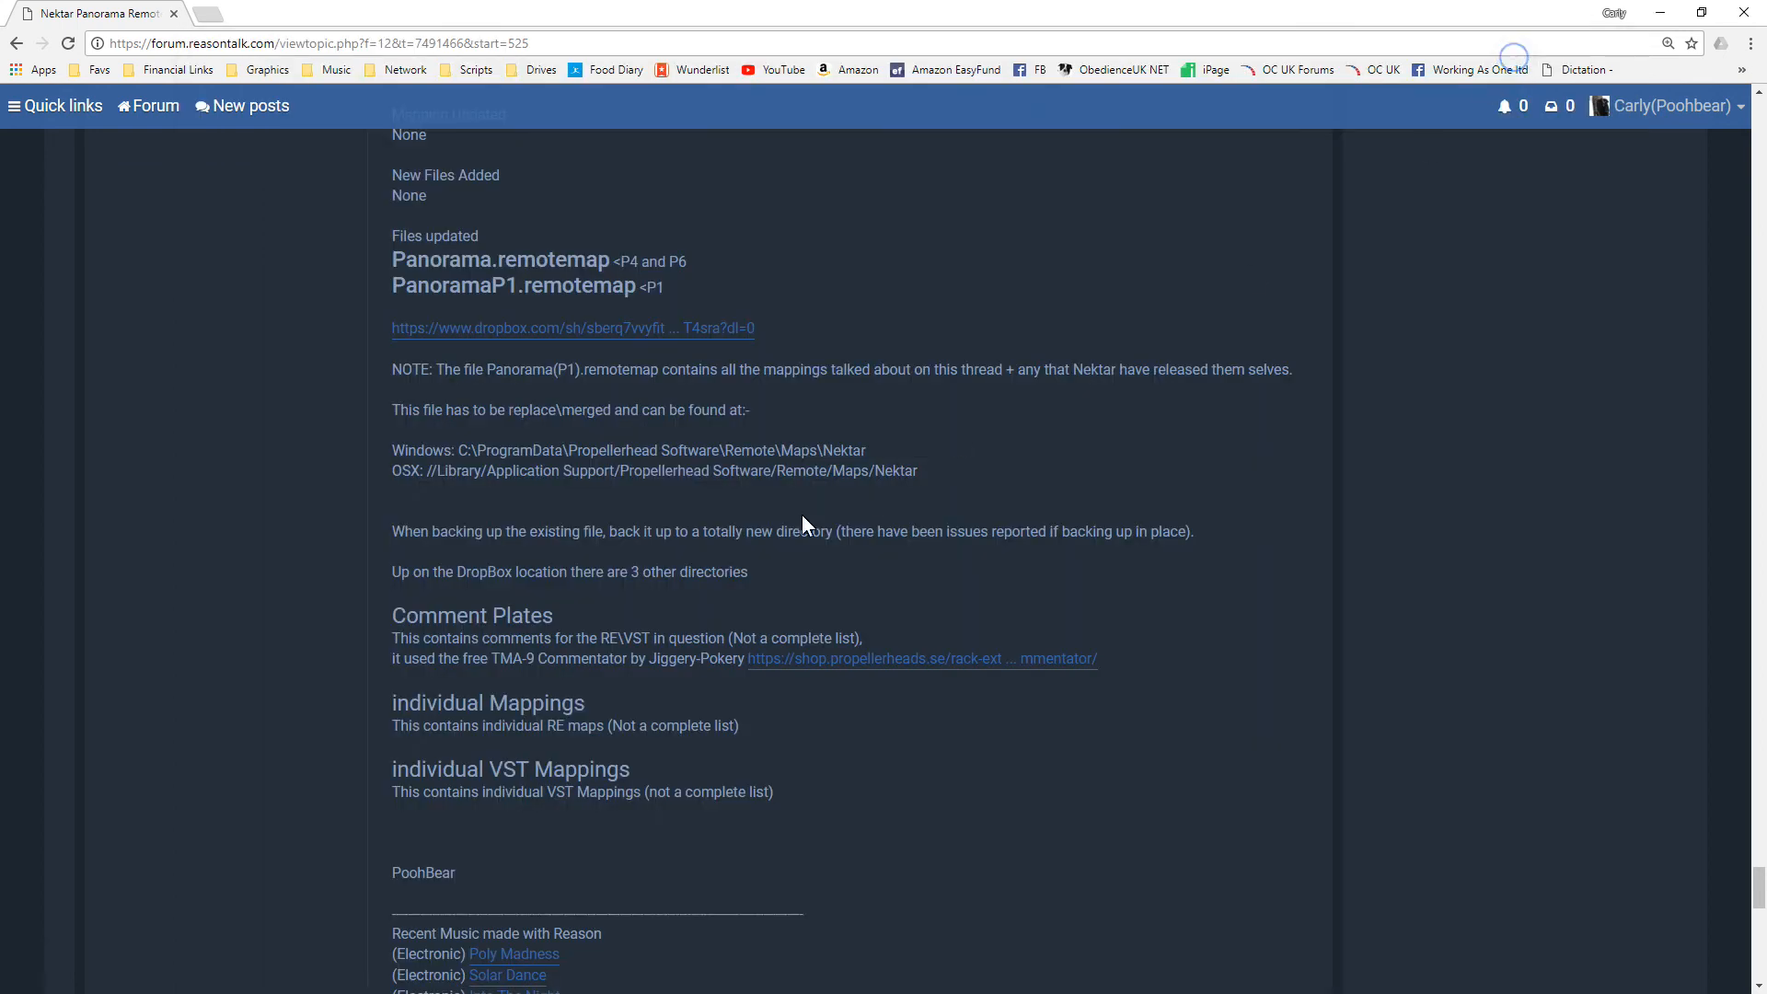
mouse_move(952, 557)
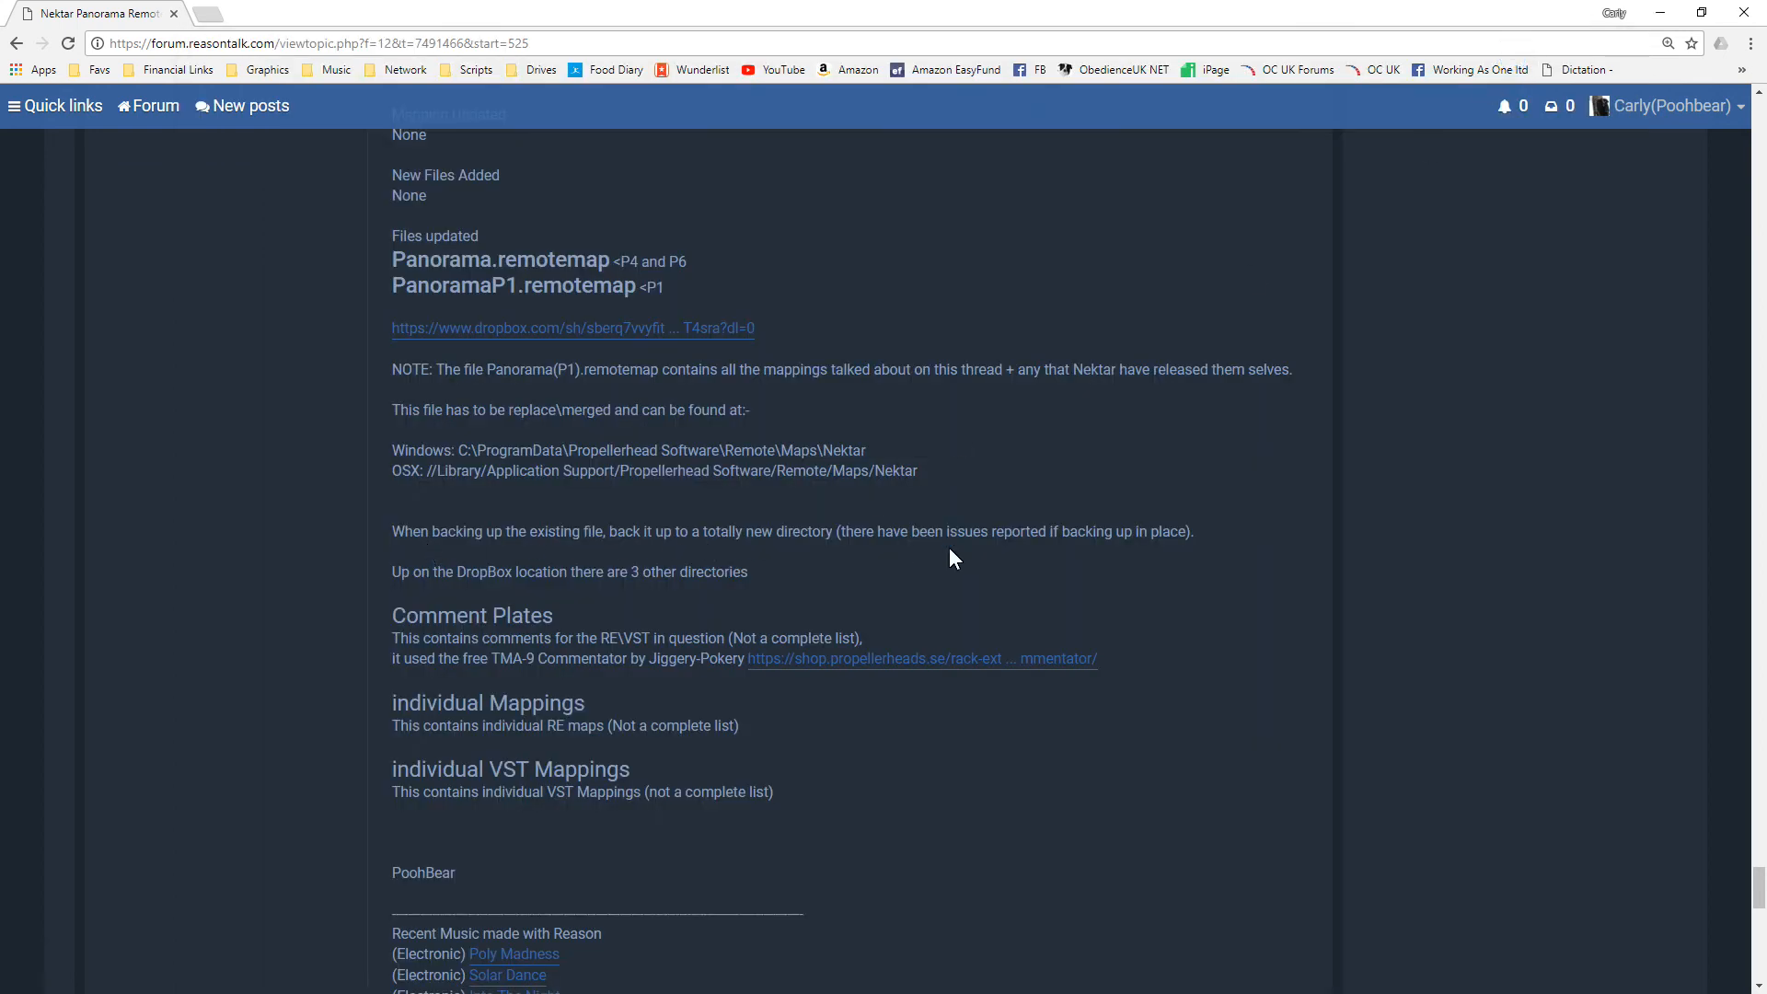